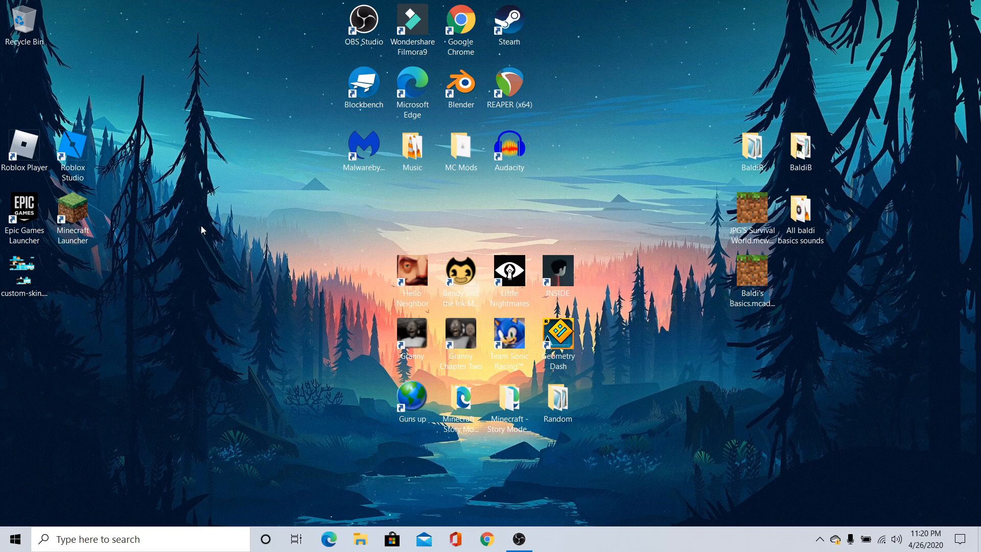
mouse_move(128, 487)
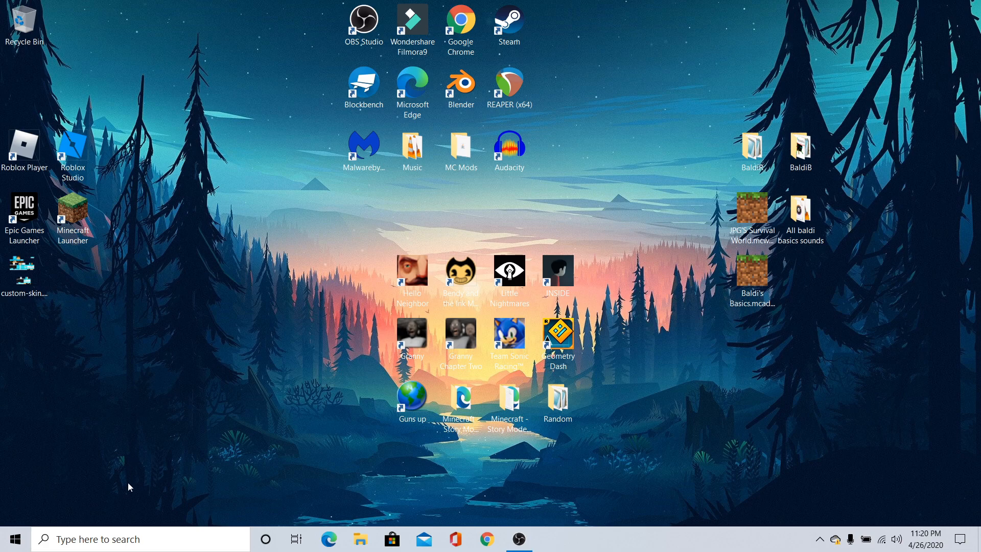
Create a new empty file named puppet.json inside the BaldiR entity folder
click(752, 150)
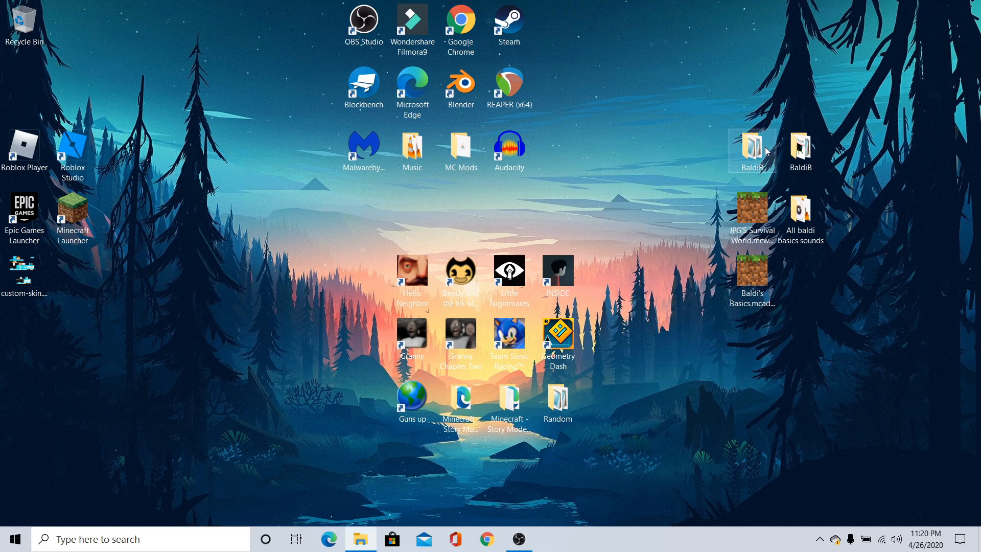
double_click(752, 146)
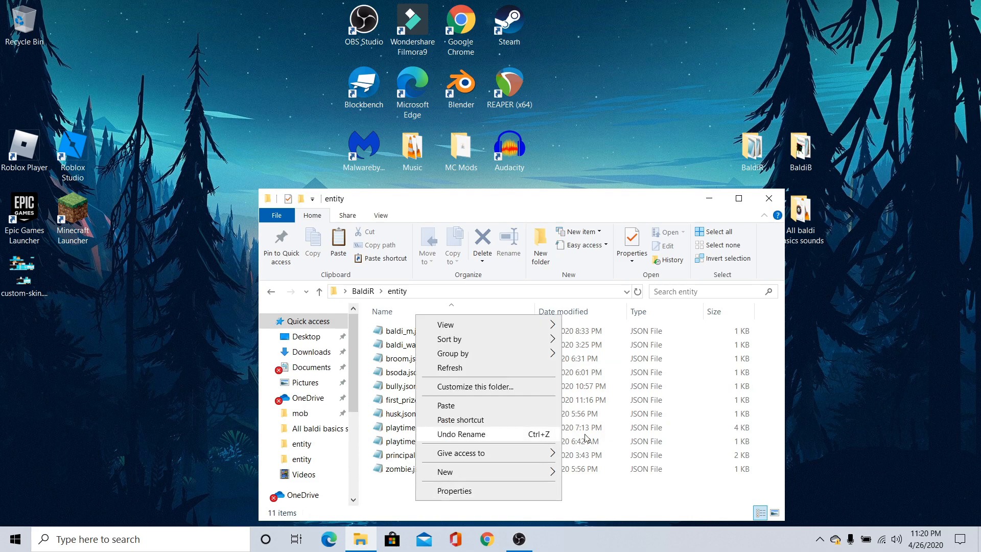
mouse_move(868, 405)
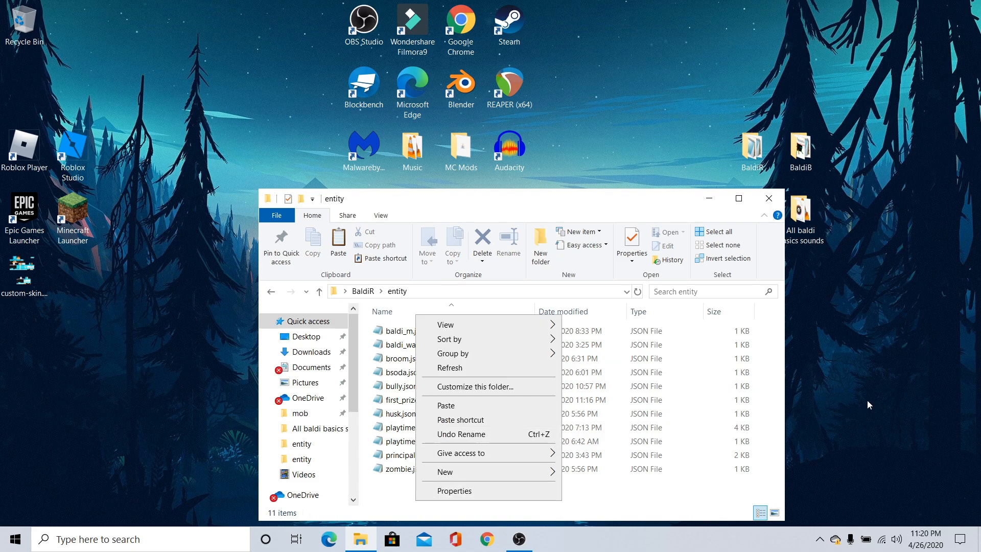
mouse_move(537, 482)
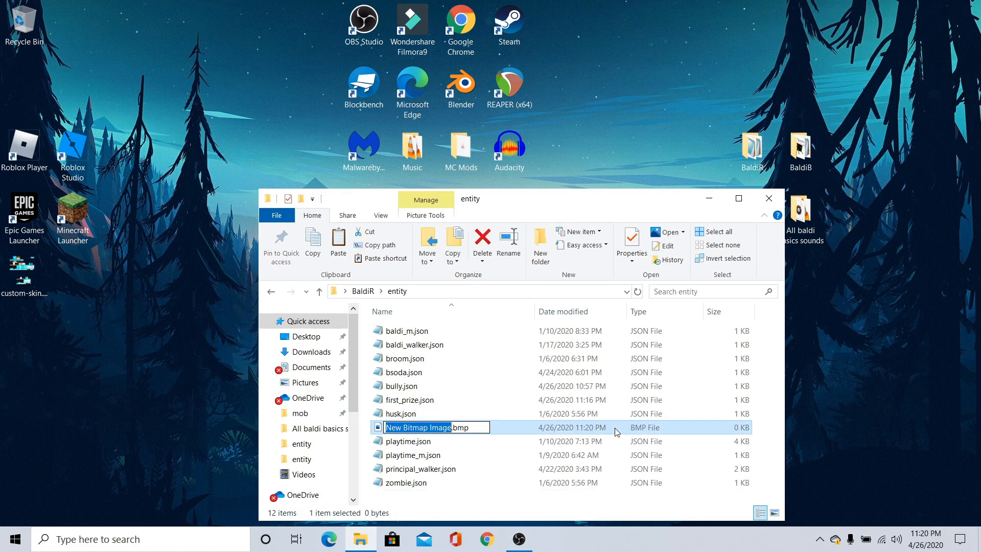
text(puppet.json)
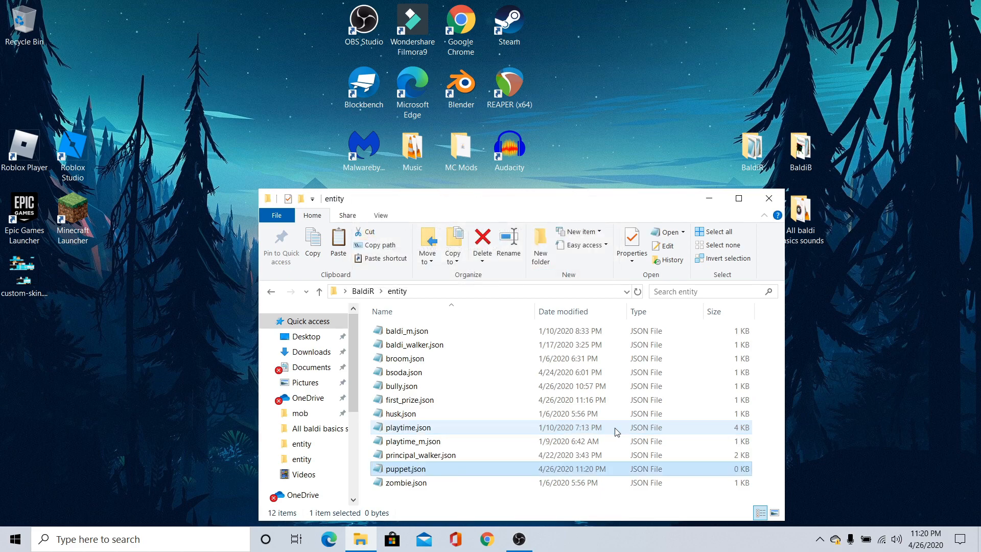
mouse_move(769, 198)
text({})
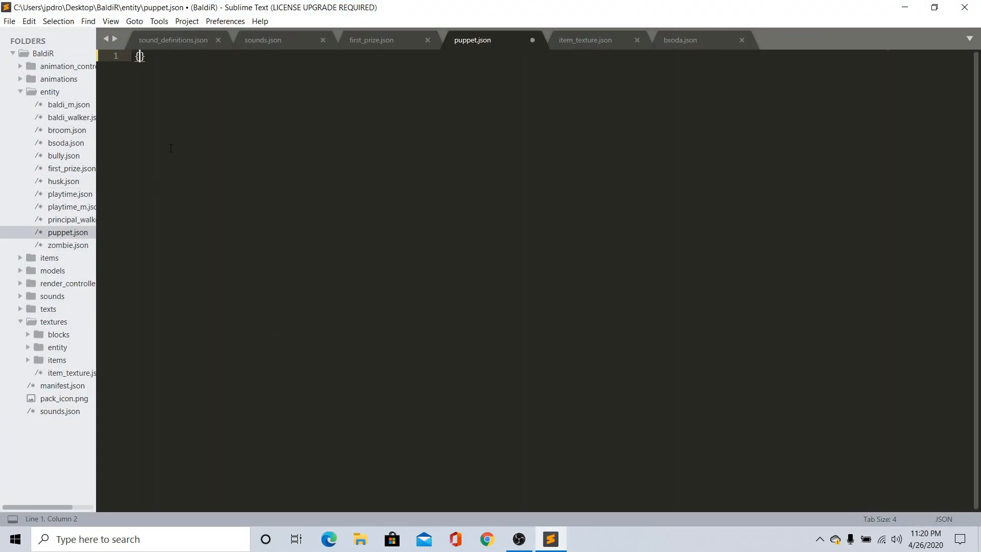
Write format_version 1.10.0 and start the minecraft:client_entity block
key(Enter)
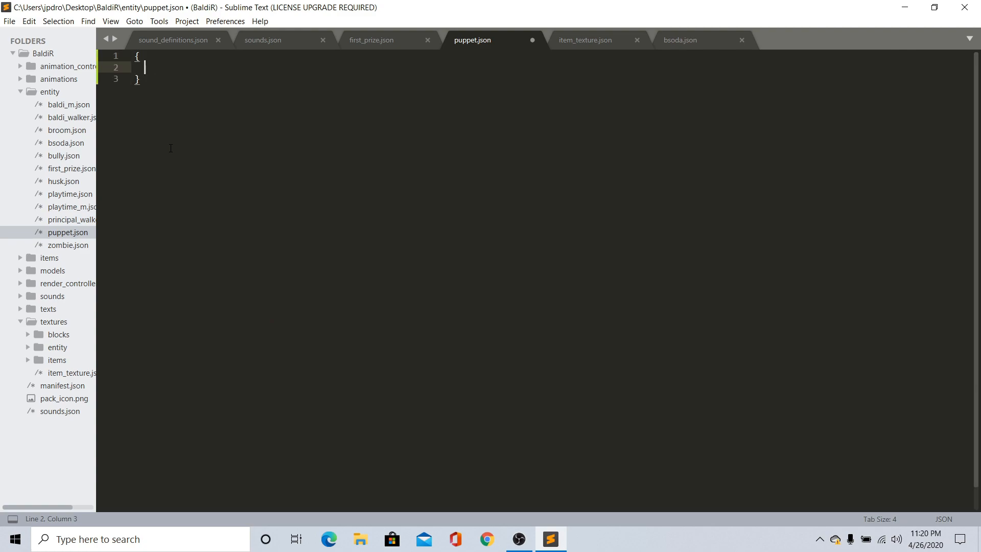
text("forma")
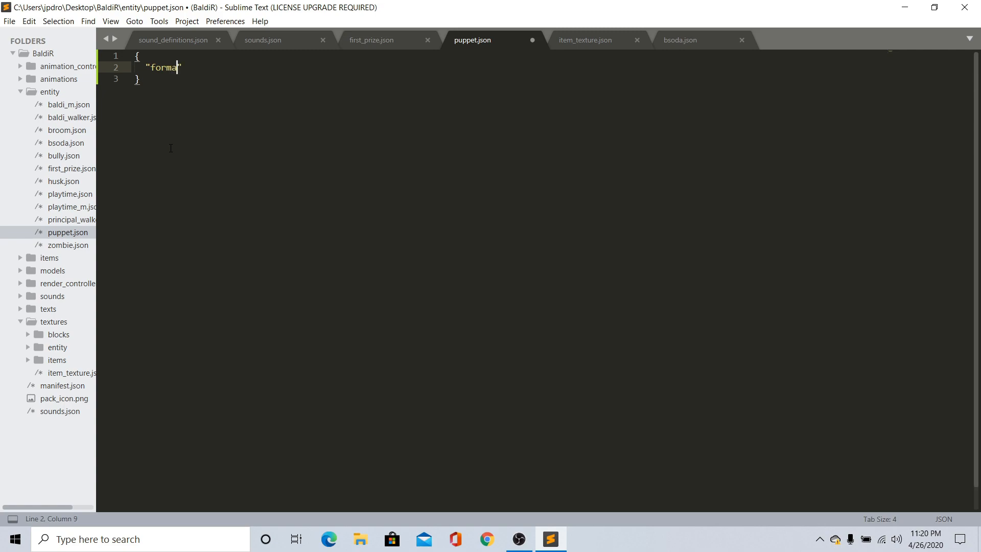
text(t_version)
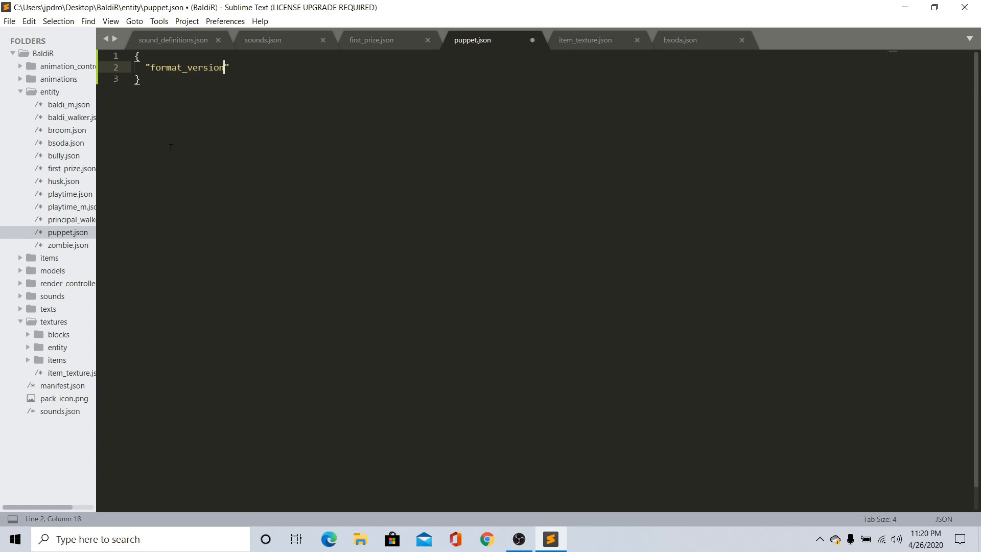
text(: "")
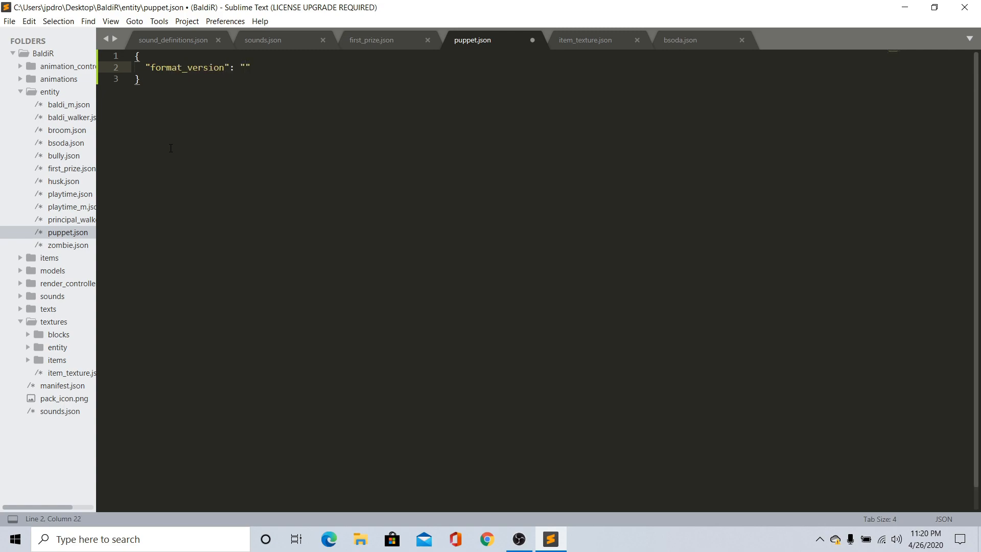
text(1.10)
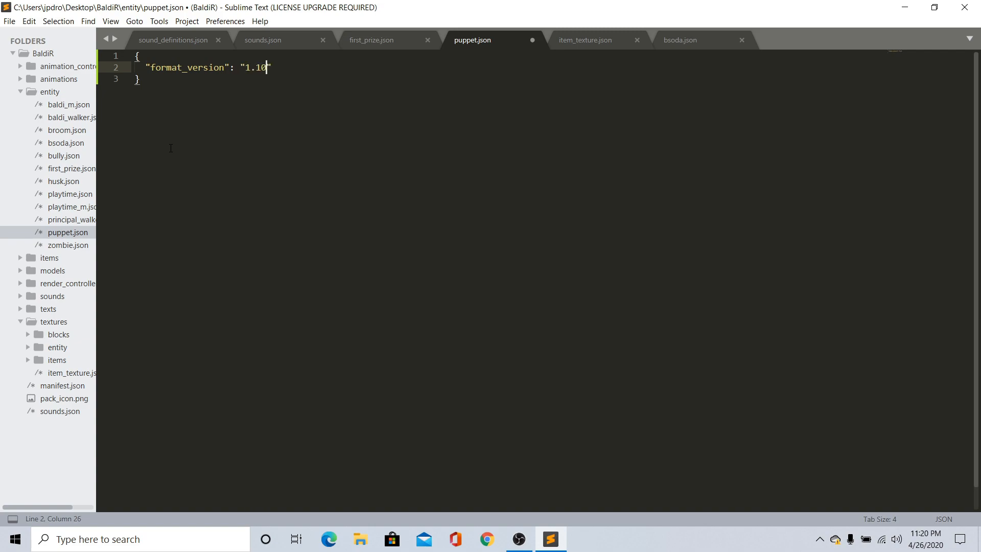
text(.0,)
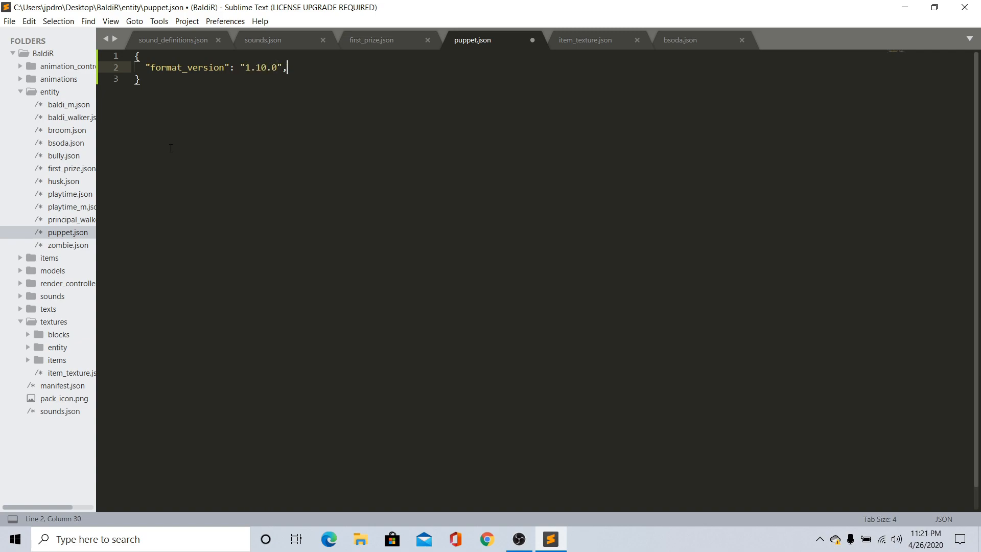
text("mine")
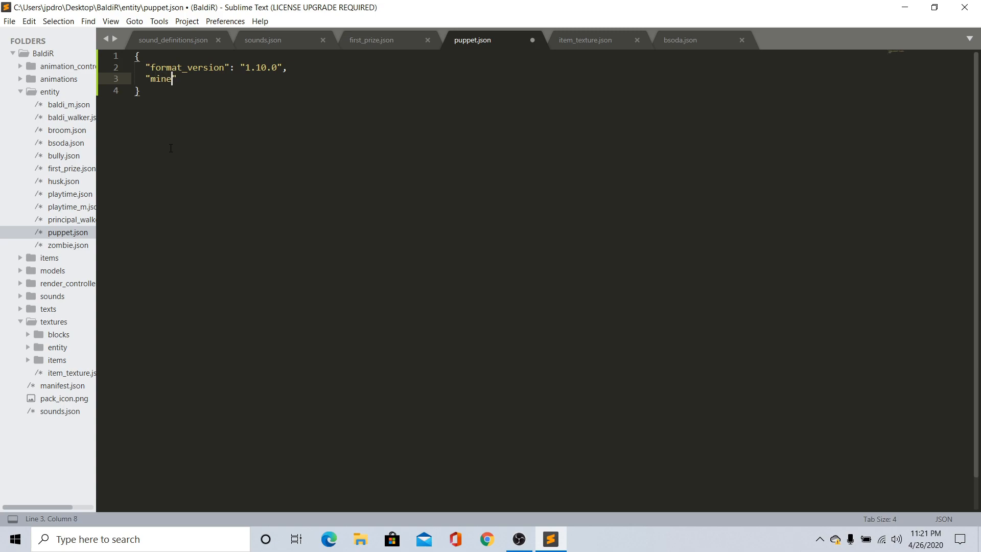
text(craft:cli)
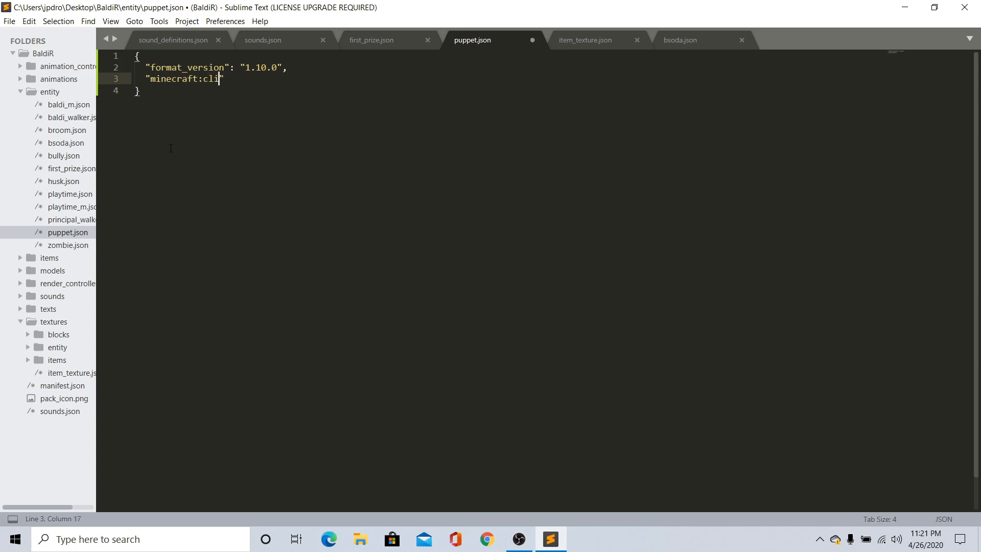
text(ent_entity)
text("desc)
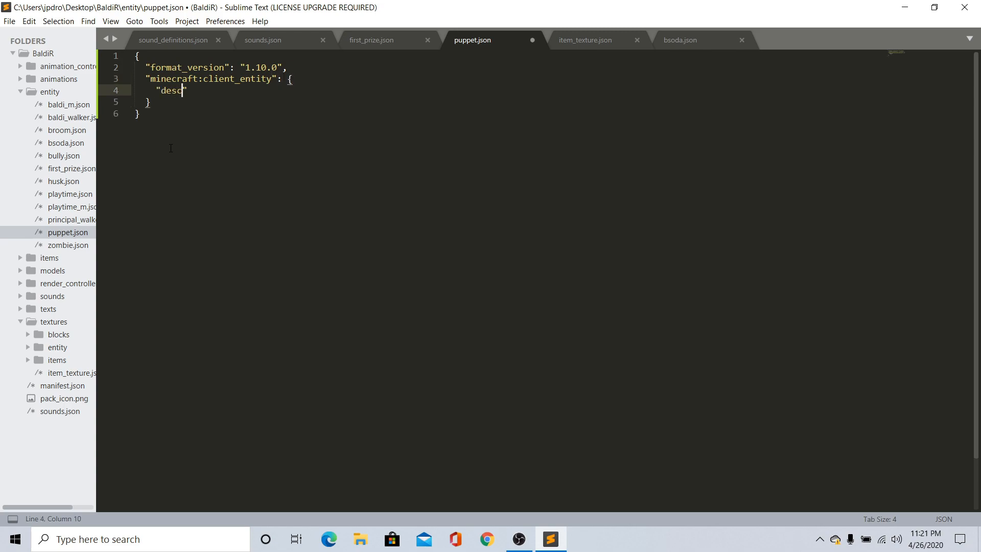
Add a description block with identifier basics:puppet
text(ription)
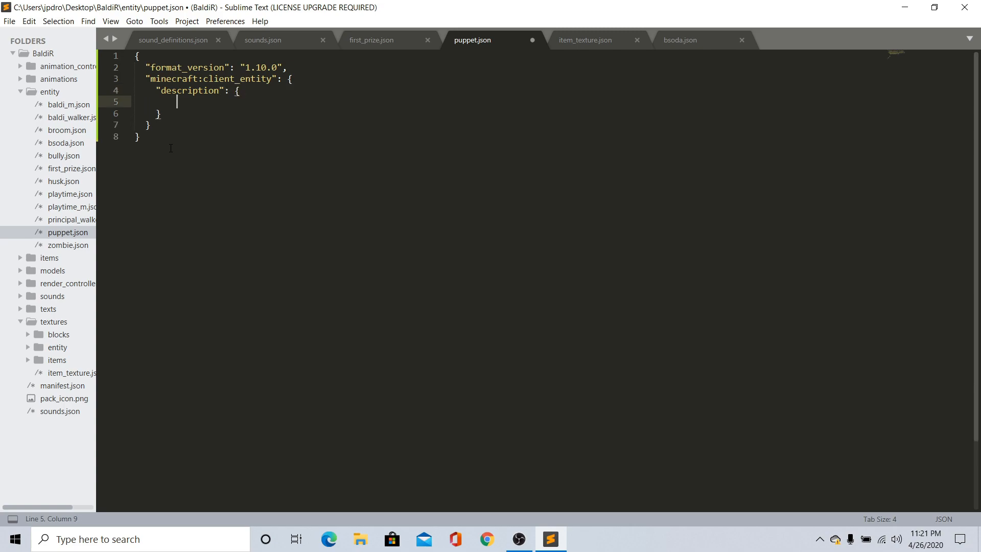
text(")
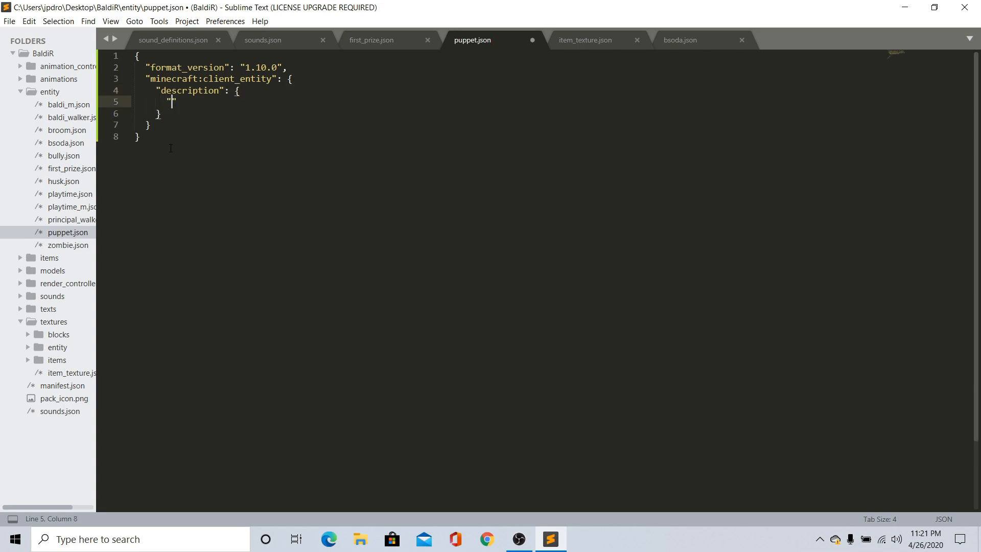
text(identifier)
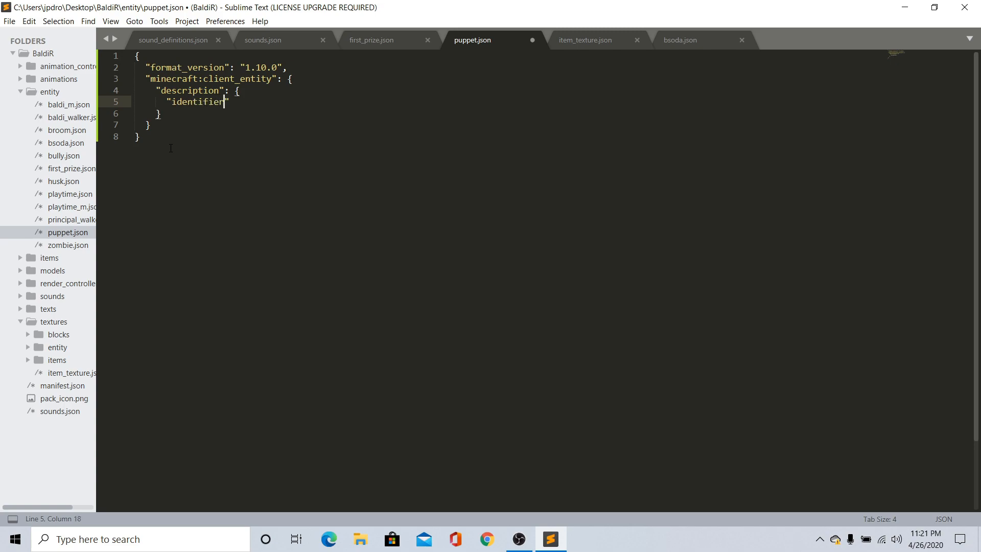
text(": ")
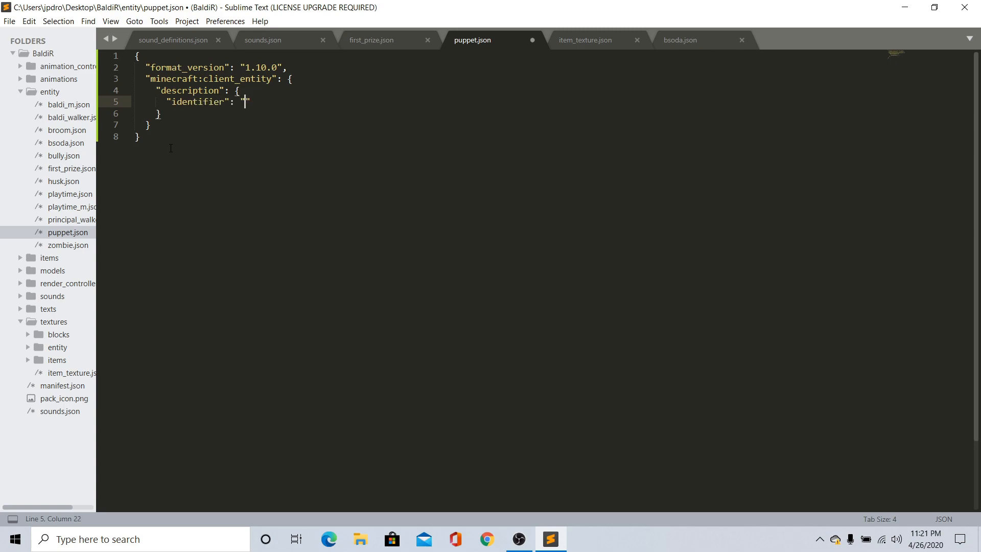
text(basice)
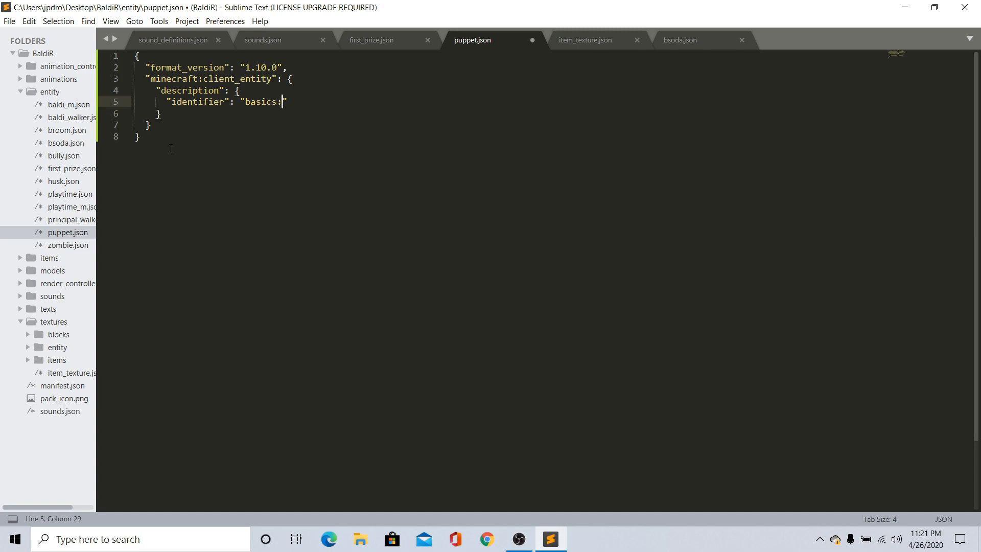
text(p)
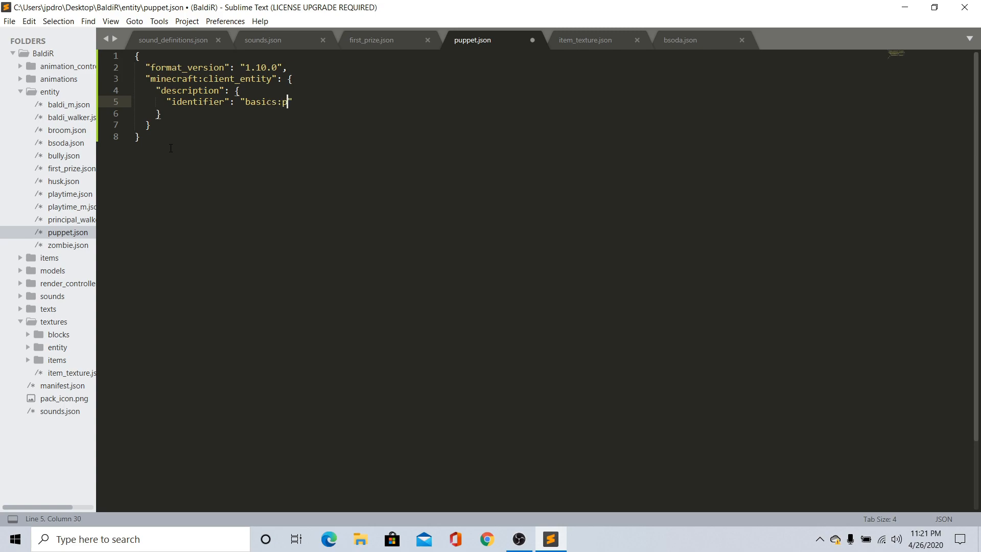
text(uppet)
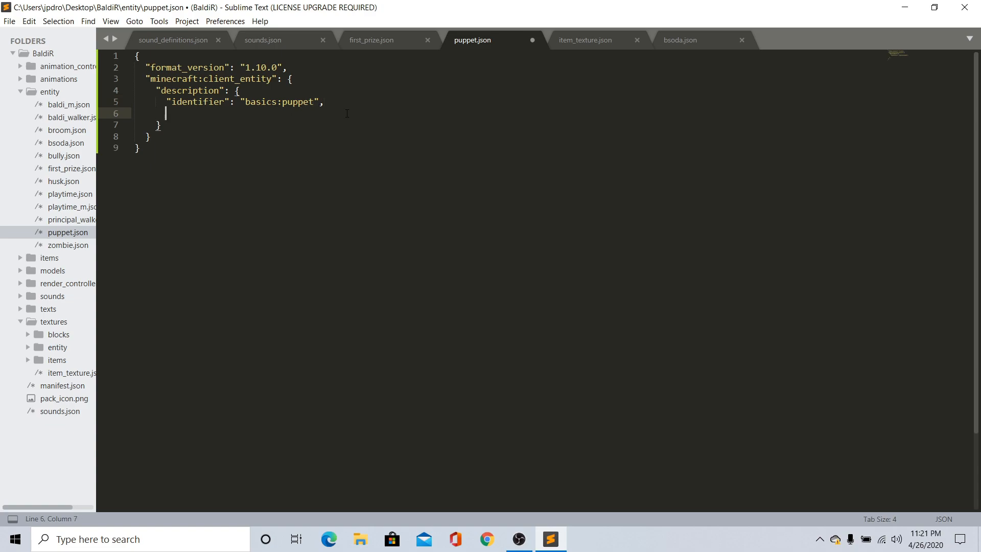
Add a materials block mapping default to npc inside the description
text("")
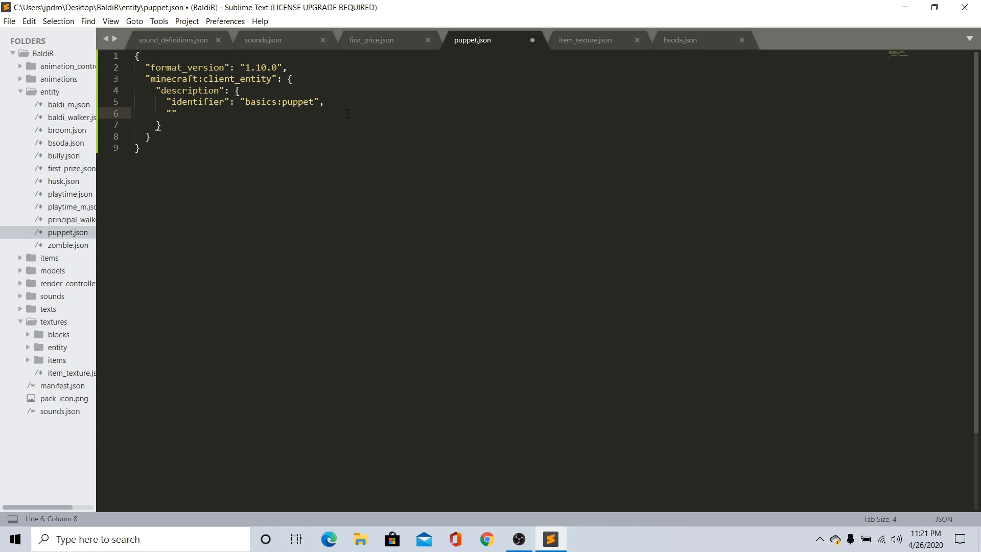
text(materials)
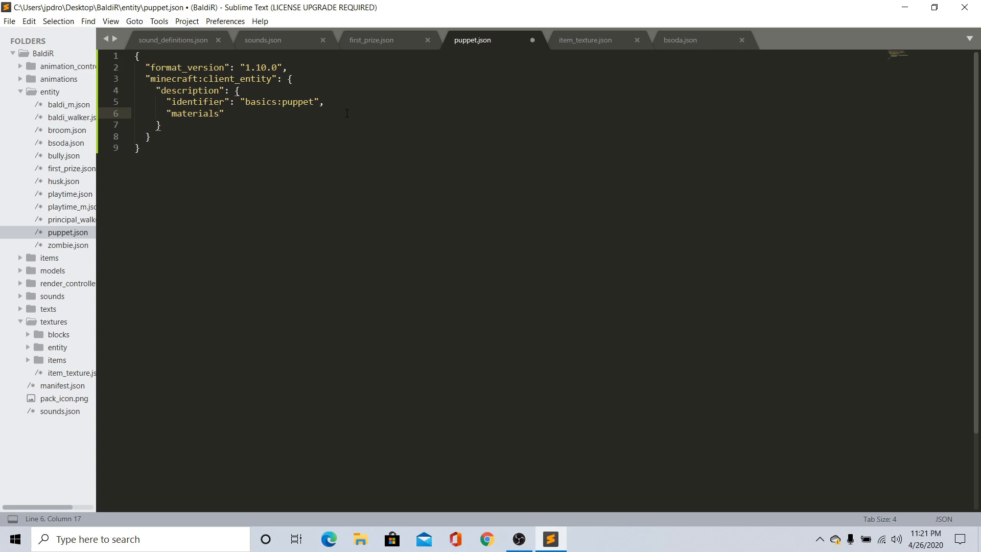
text(: {)
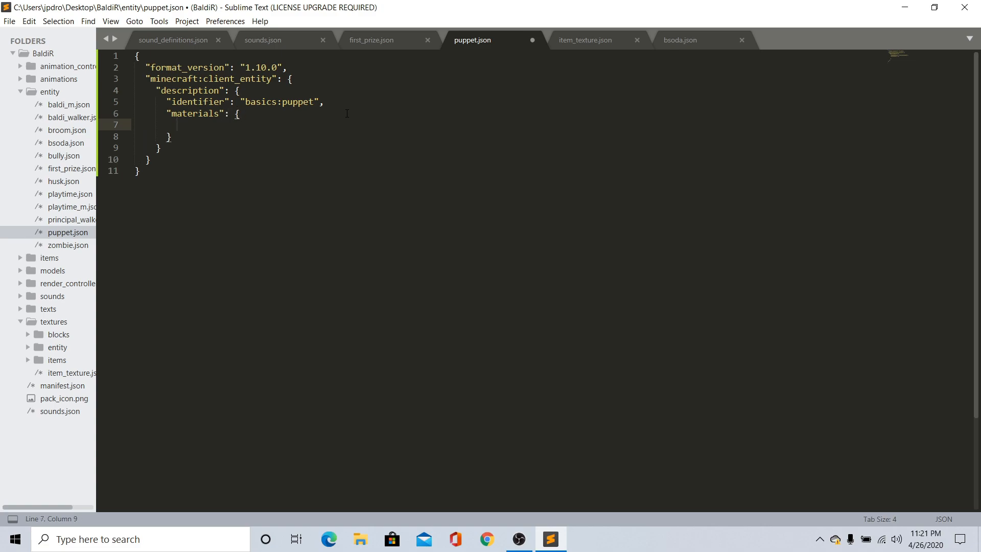
text("def")
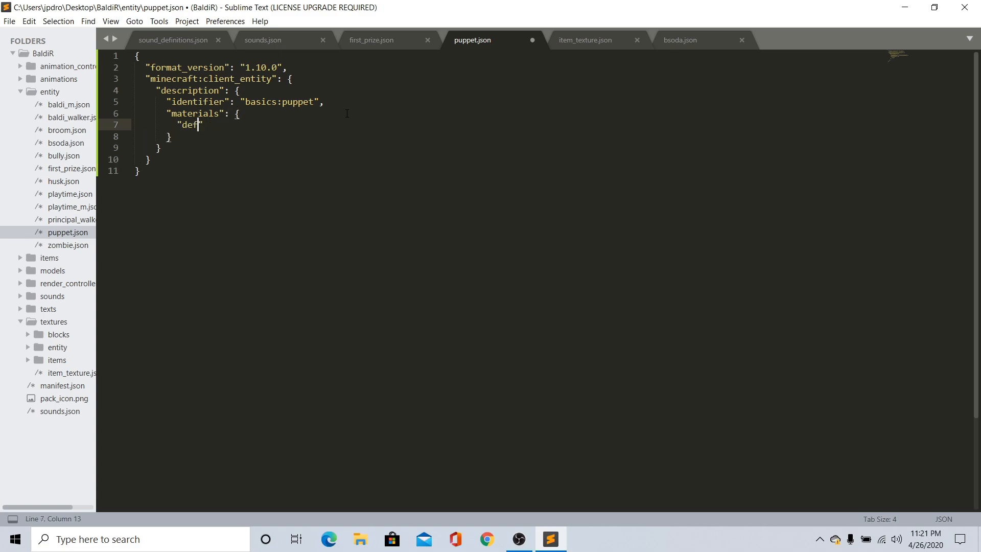
text(ault)
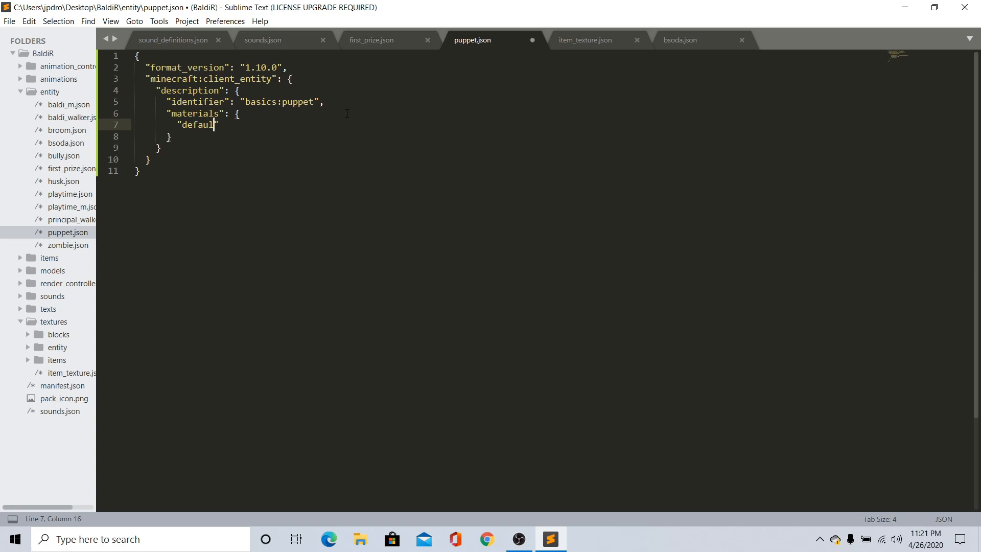
text(")
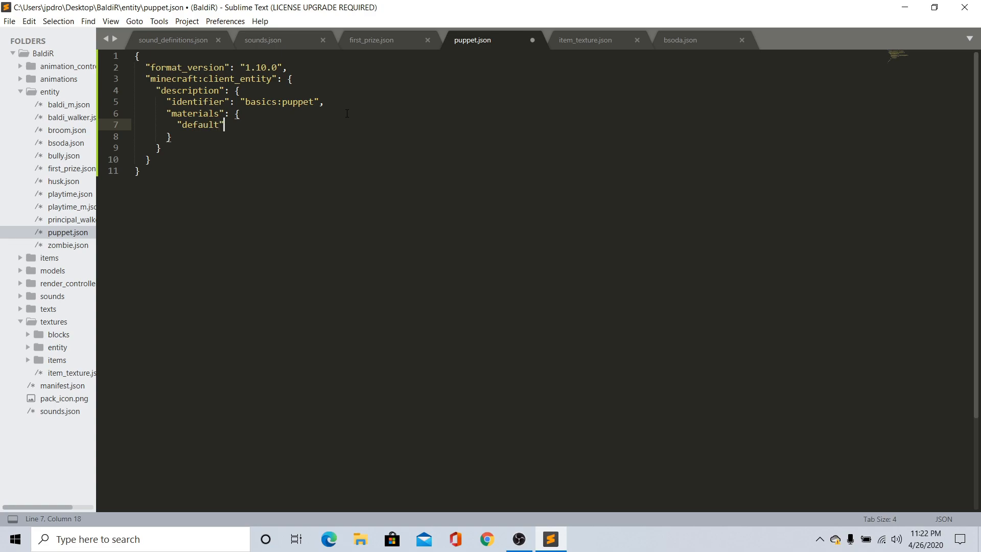
text(: "npc")
click(551, 136)
text(,)
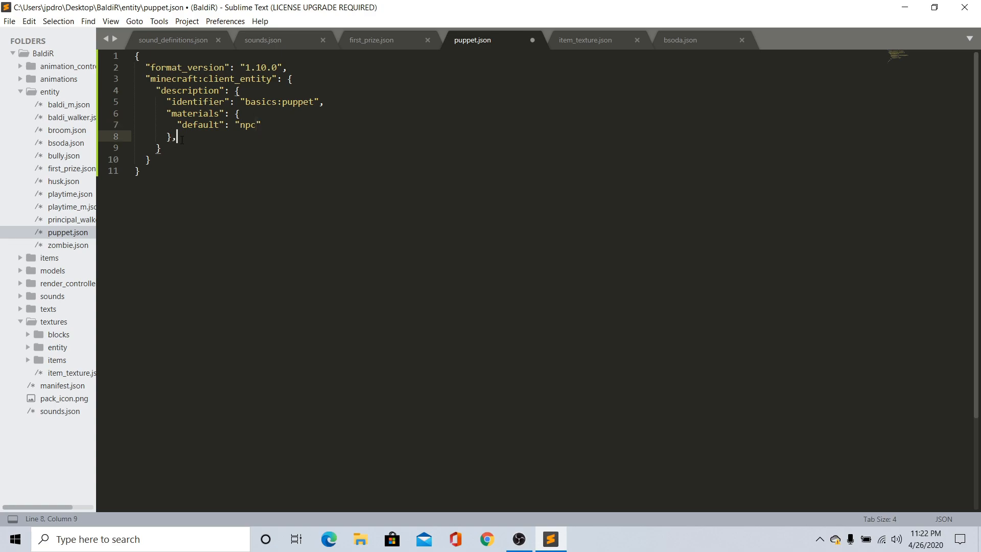
text("textures": {)
text("textures/)
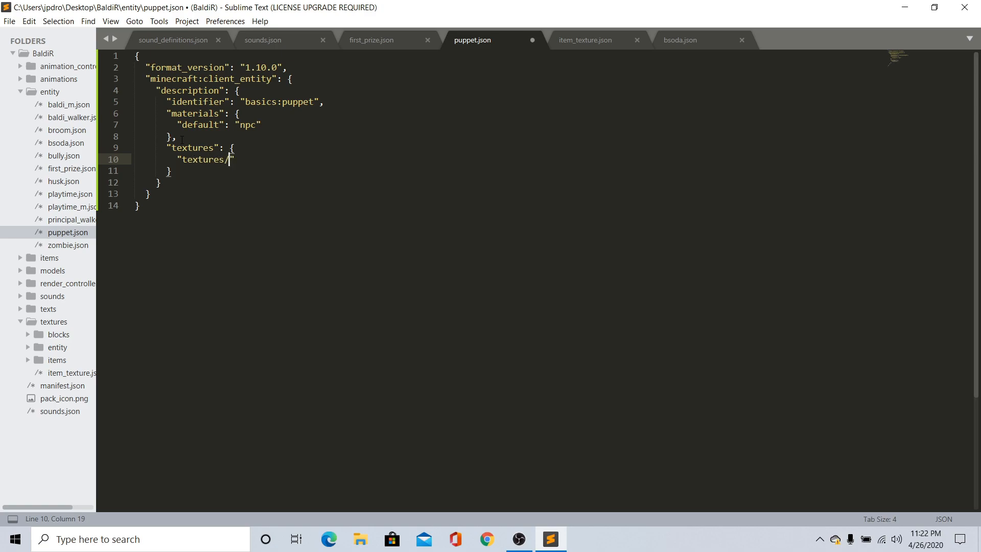
Add a textures entry pointing default to textures/entity/puppet
text(entity/)
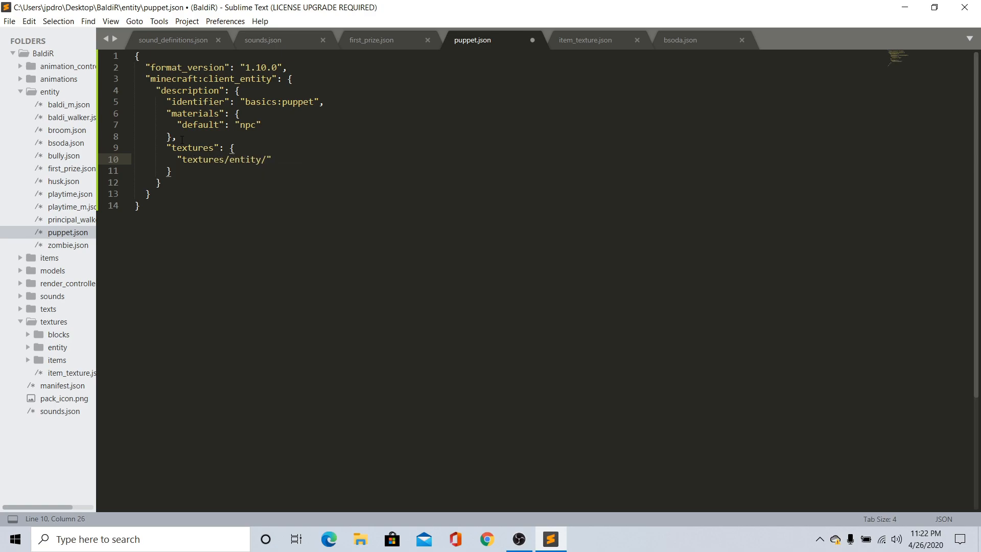
text(puppet)
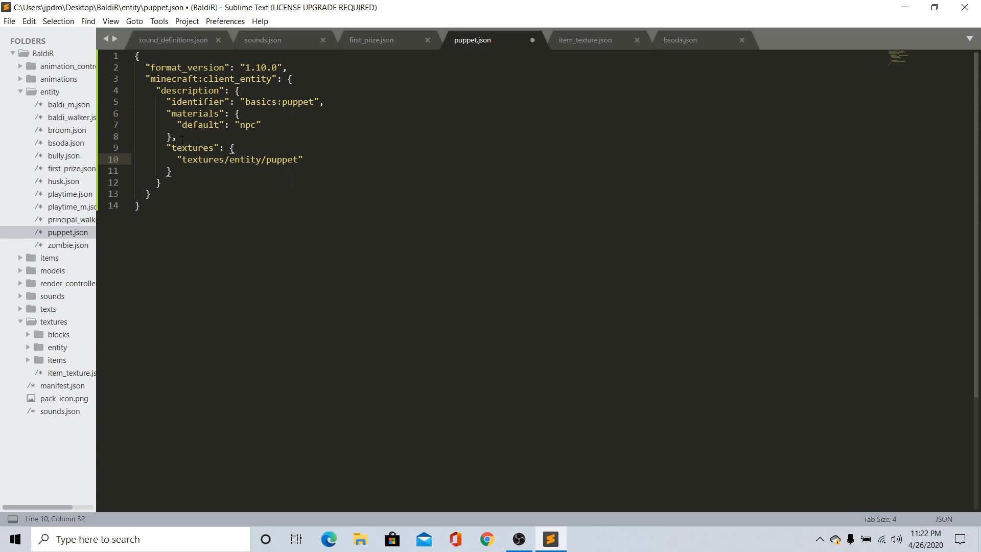
key(Enter)
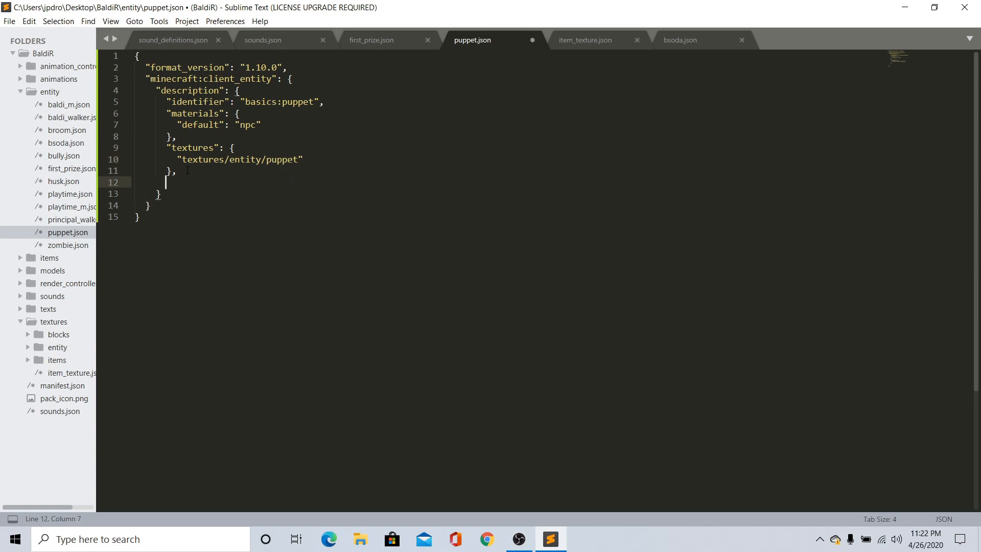
Start an animations block mapping moving to animation.puppet.moving
text(animati")
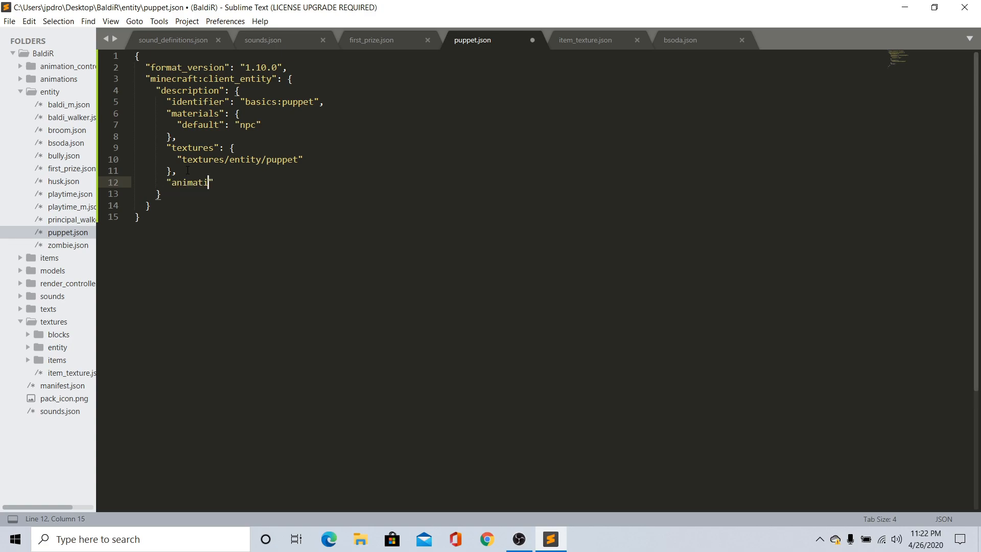
text(on)
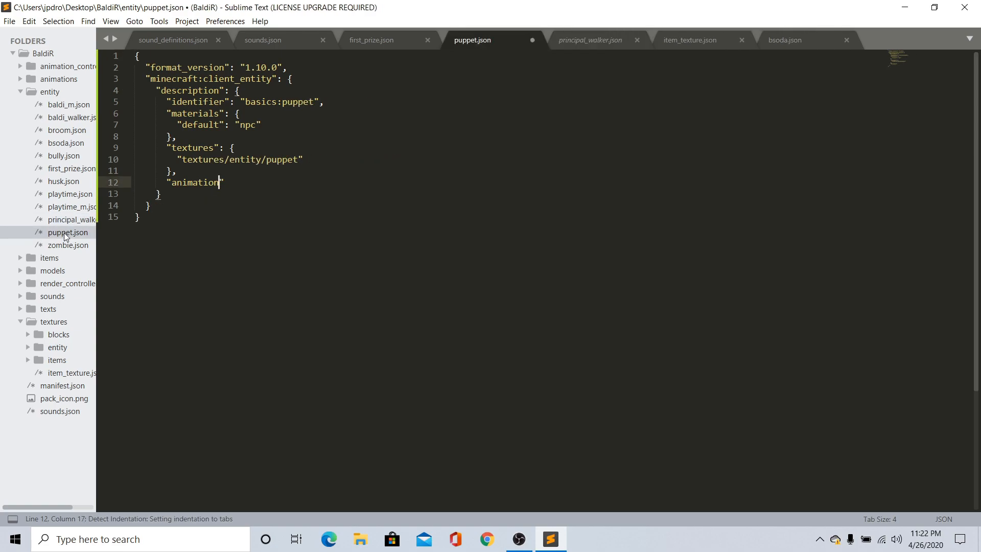
text(s":)
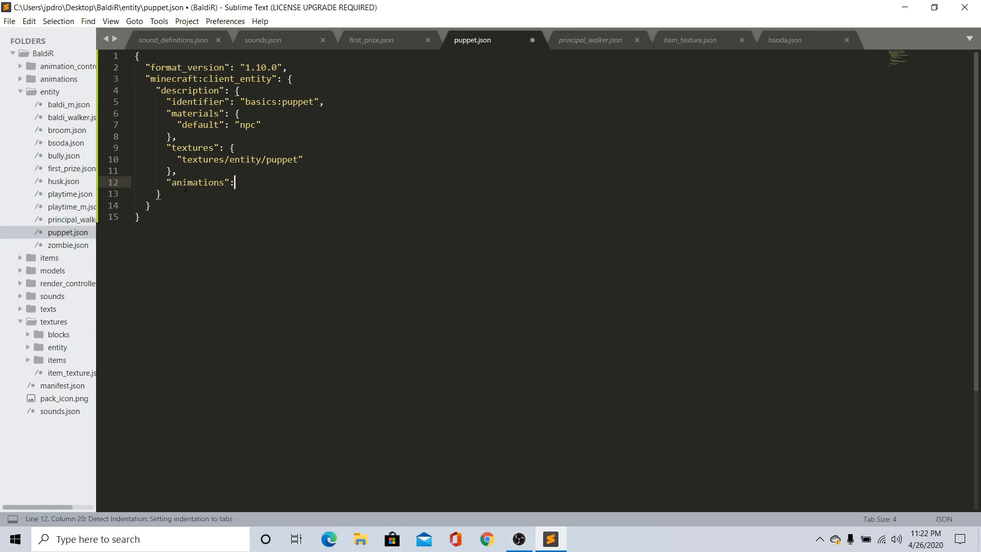
text({)
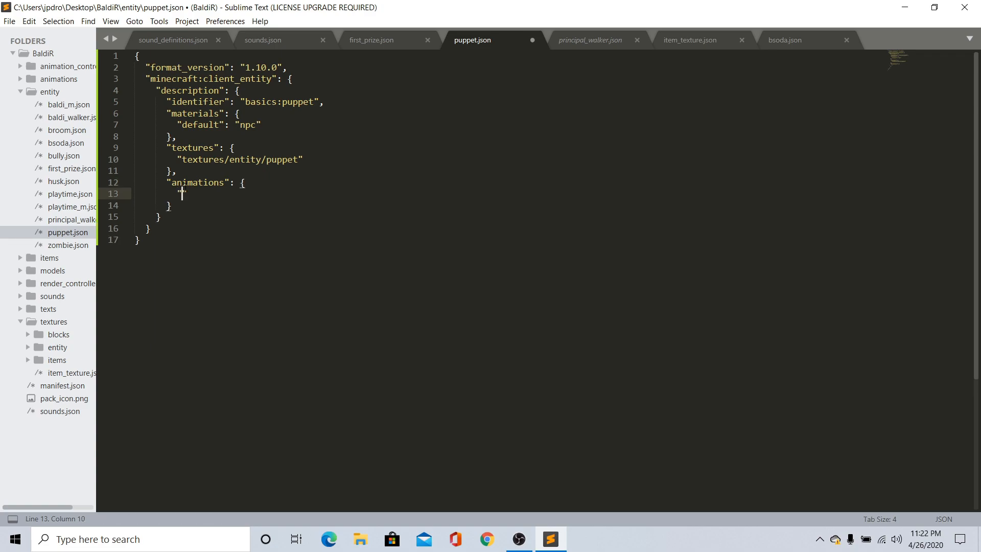
text(moving)
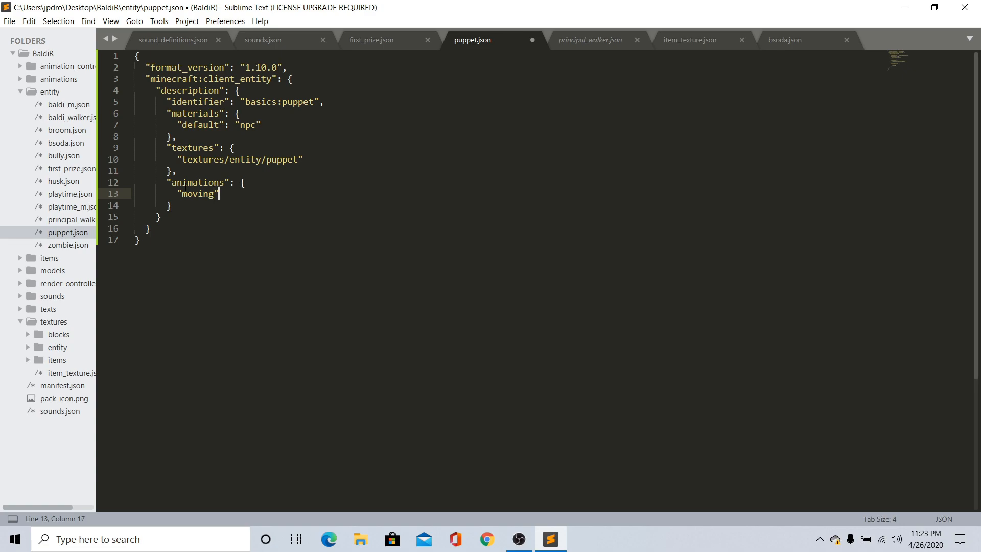
text(: "")
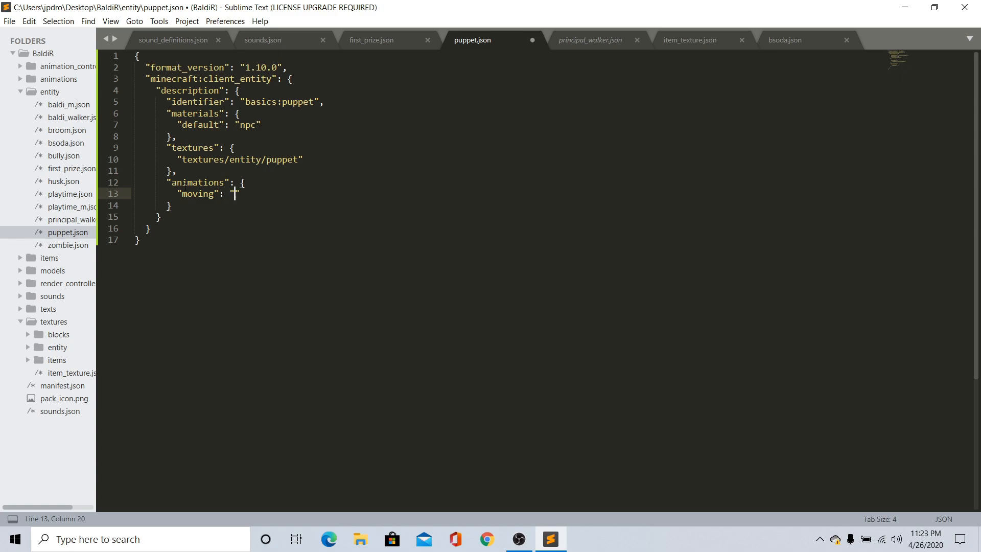
text(animation)
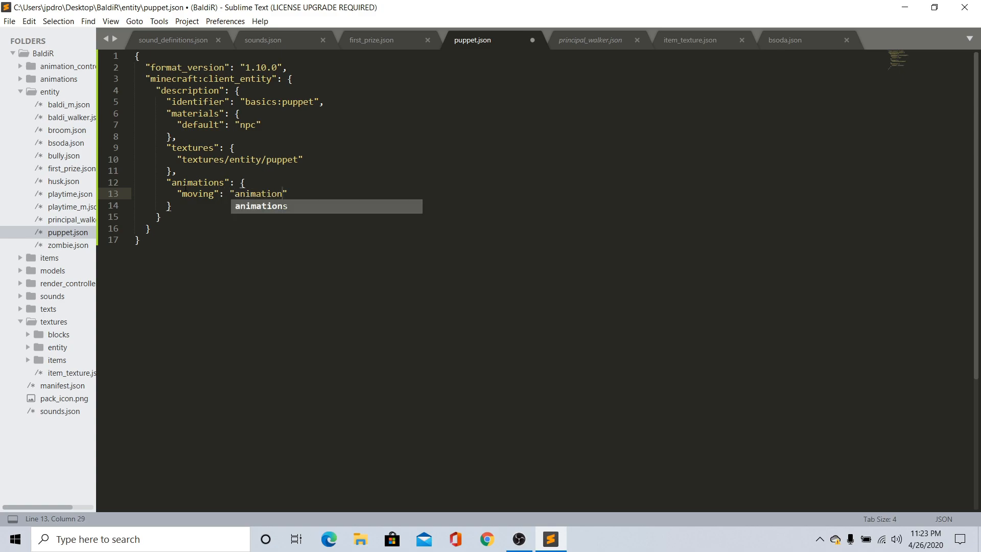
text(.puppet)
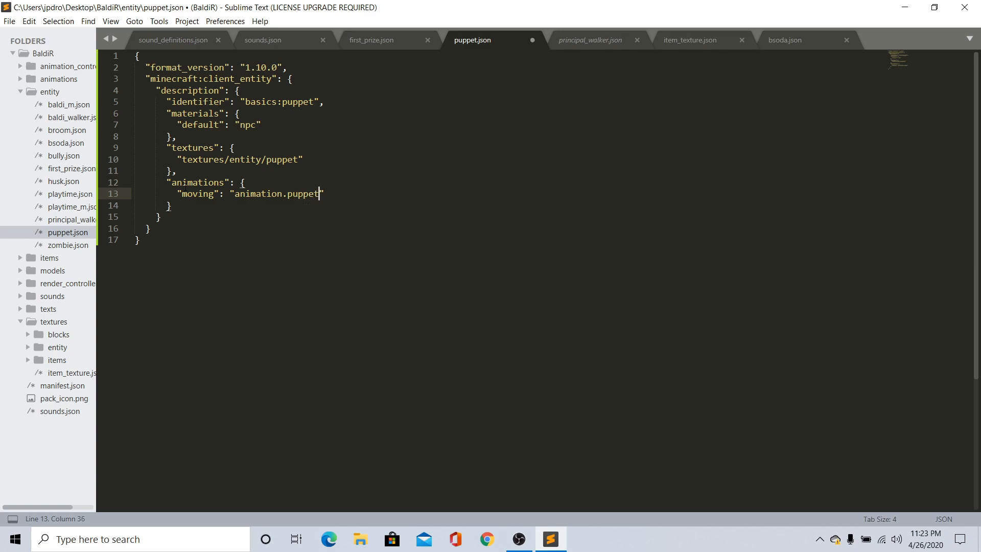
text(.movin)
text("puppet_)
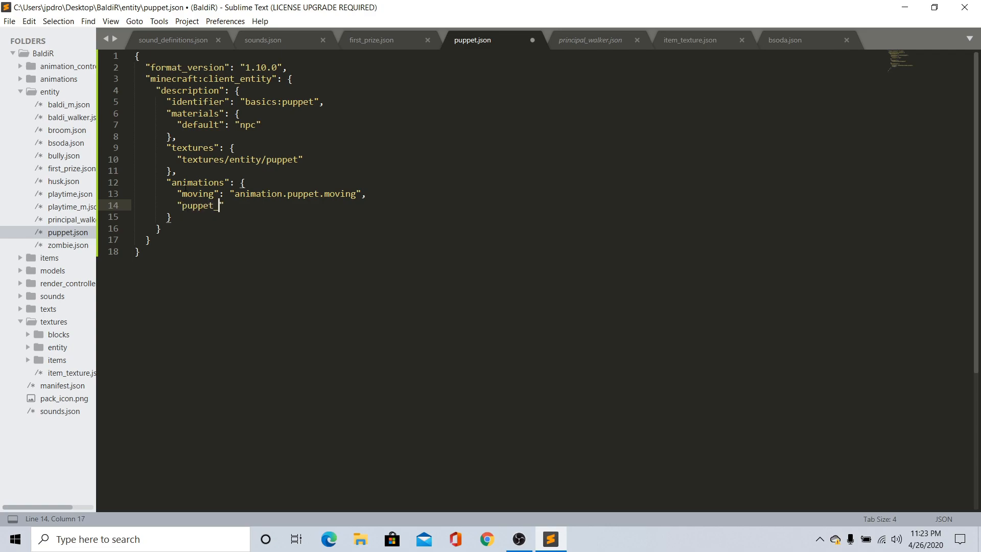
Add puppet_general and attacking entries mapped to their animation.puppet ids
text(general":)
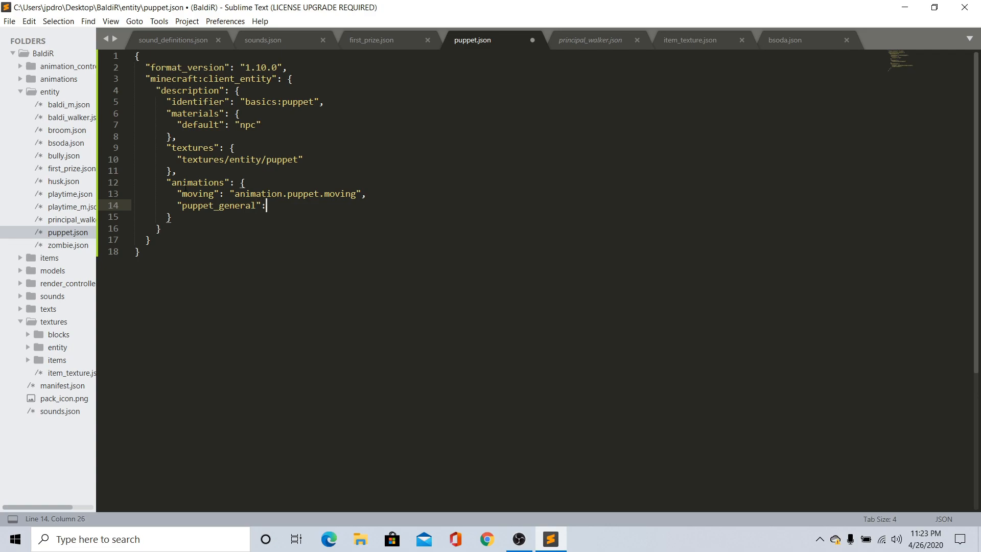
text("a")
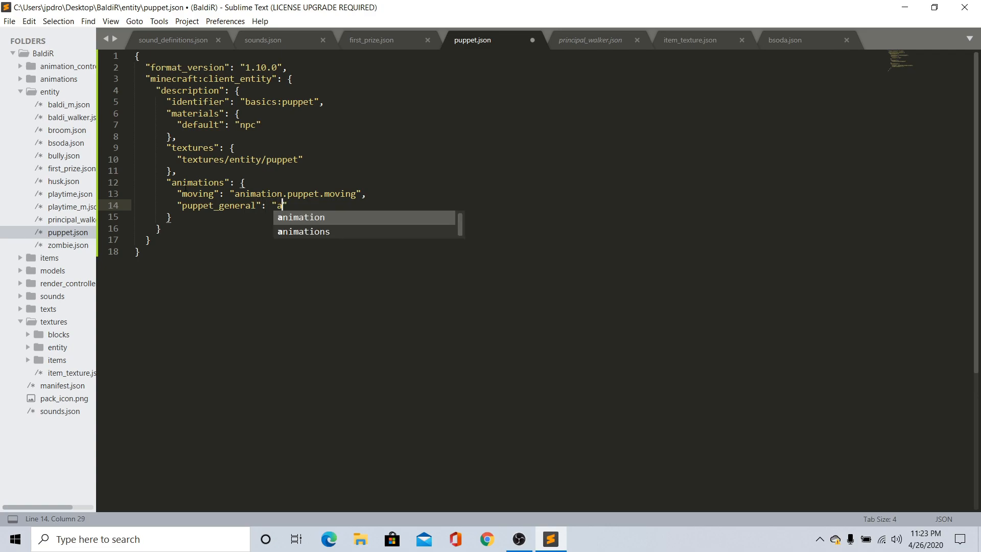
text(animation.puppet.general)
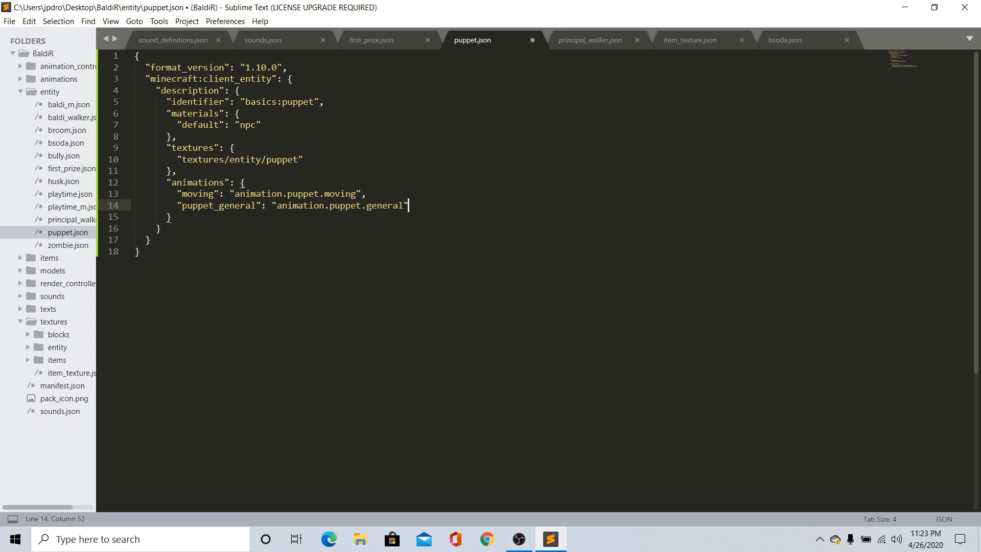
text("a)
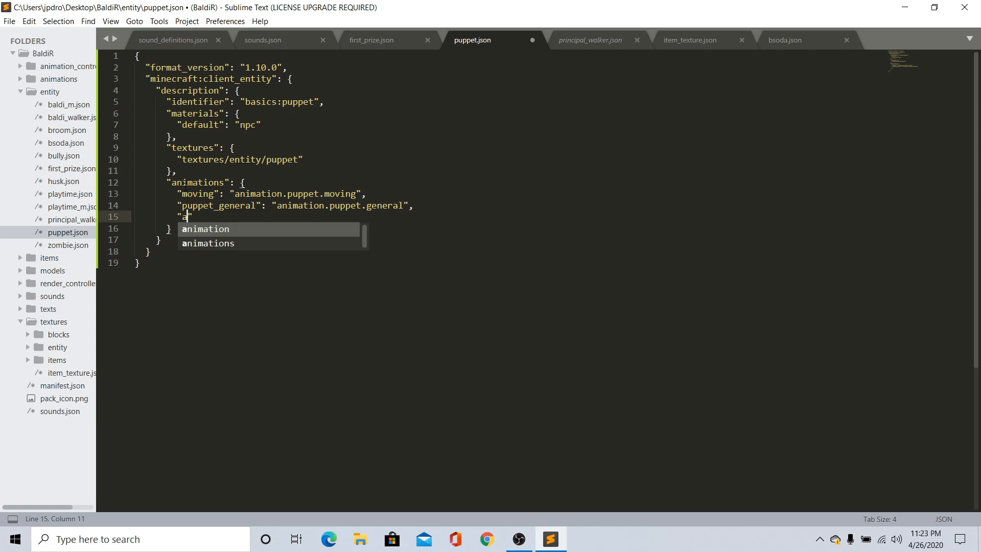
text(ttacking)
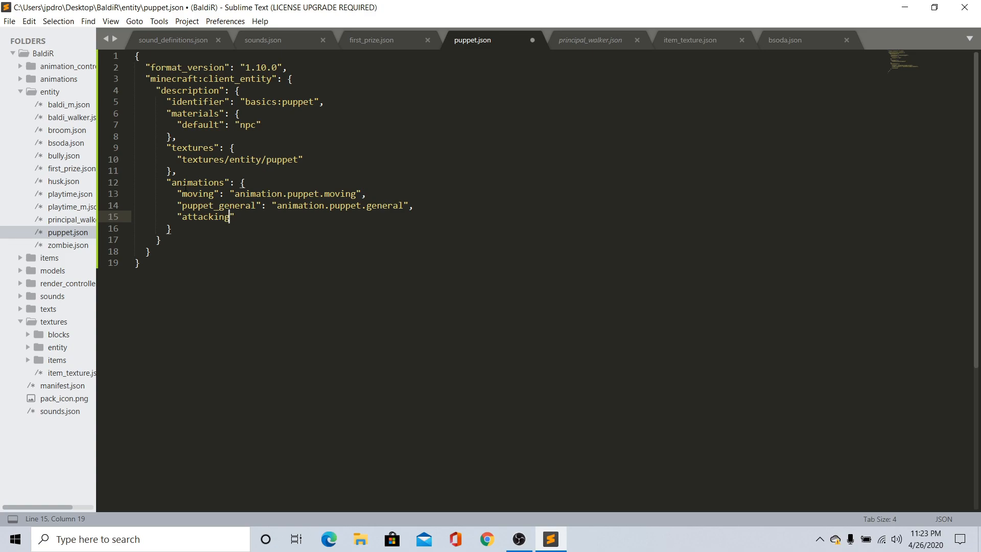
text(: "")
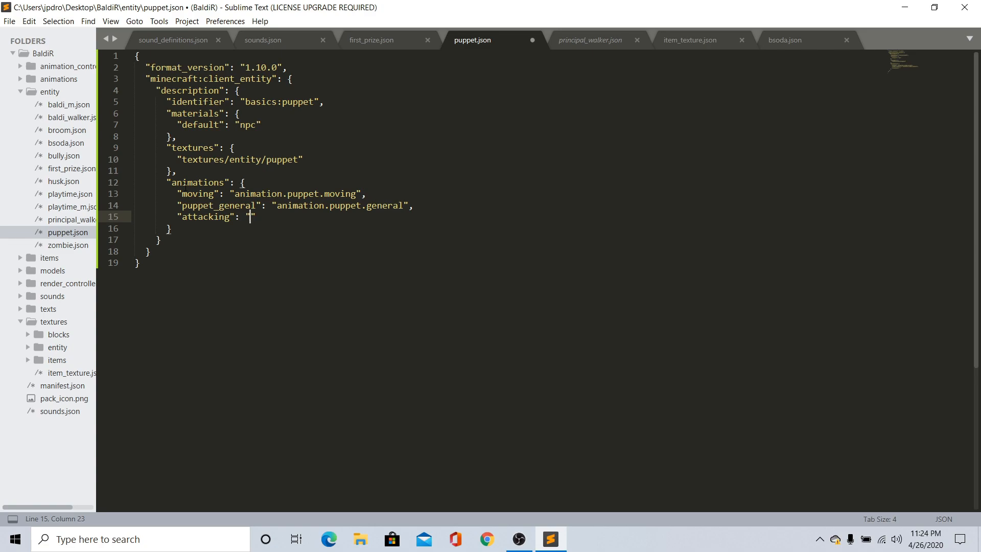
text(animation)
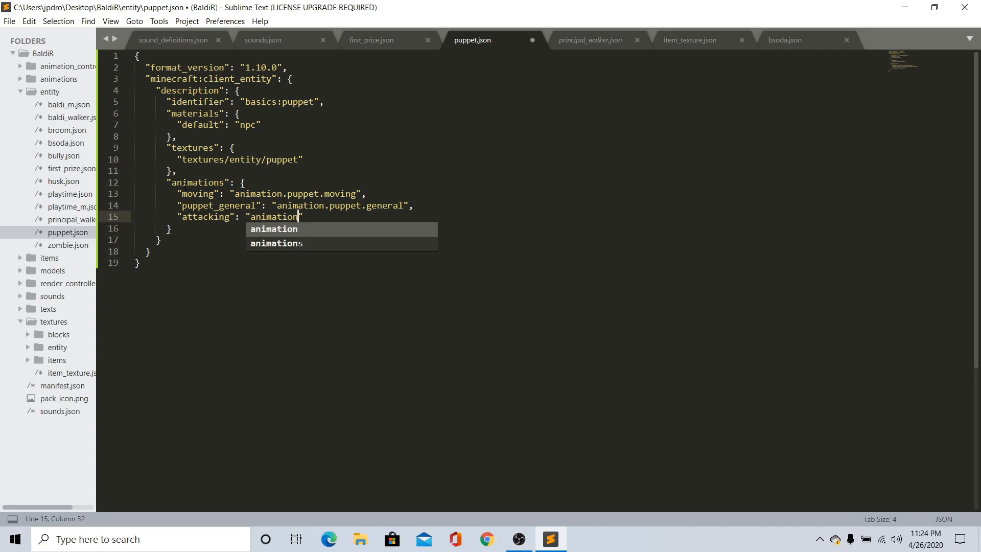
text(.puppet)
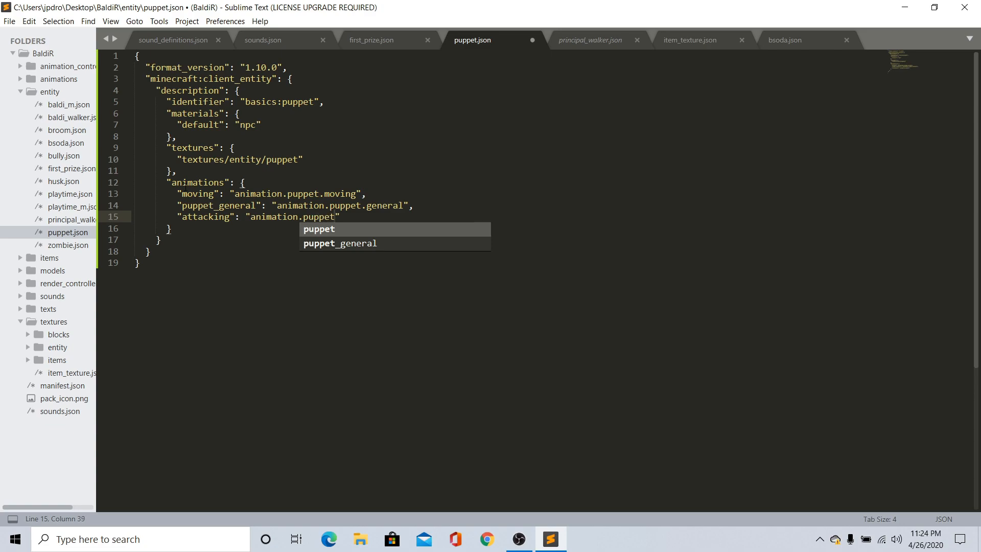
text(.ata)
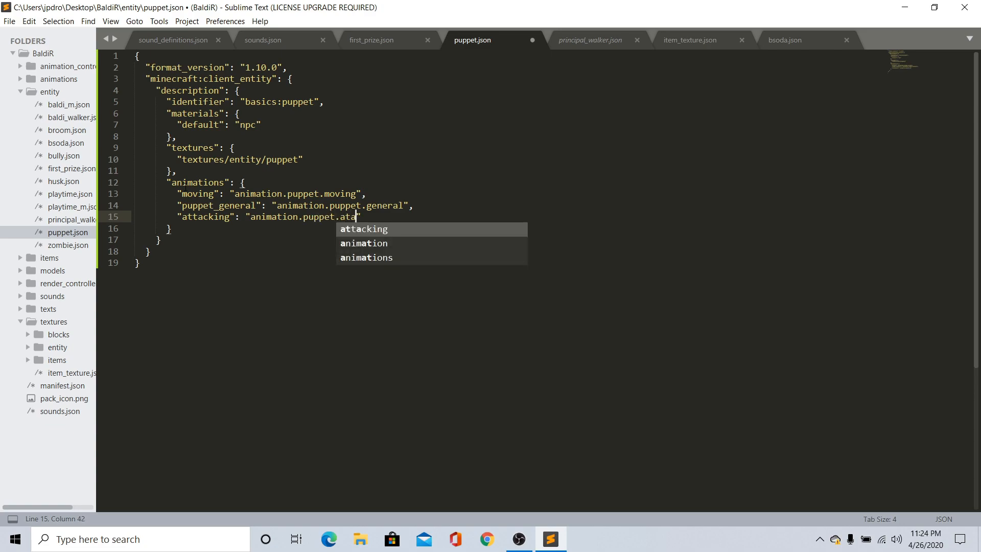
text(t)
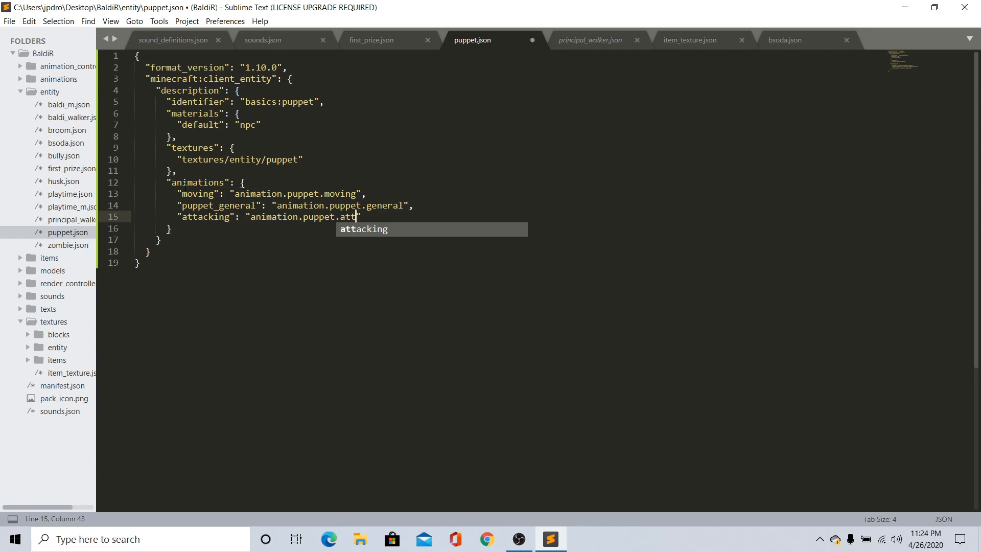
key(Tab)
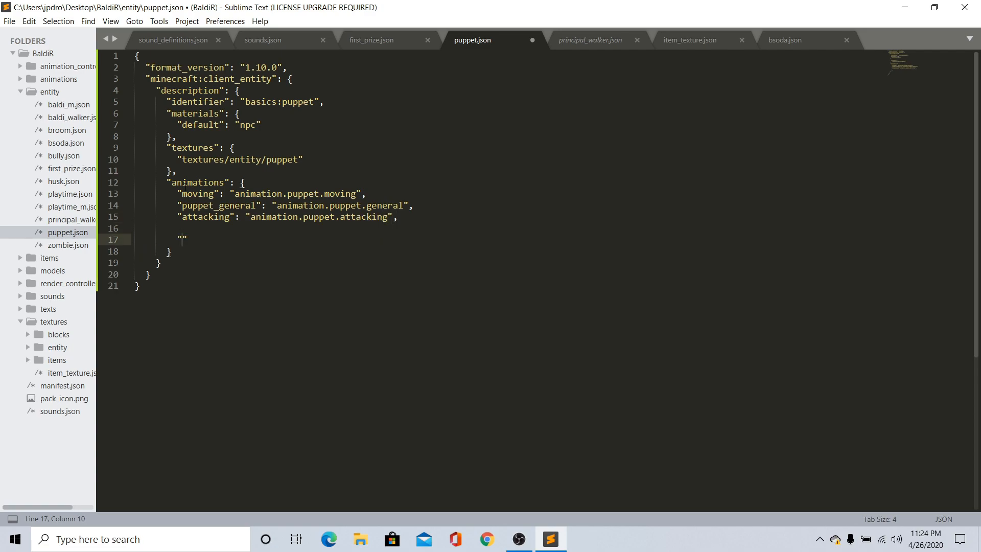
Map move, general and attack to animation.puppet.move, .general and .attack, closing the animations block
text(move.)
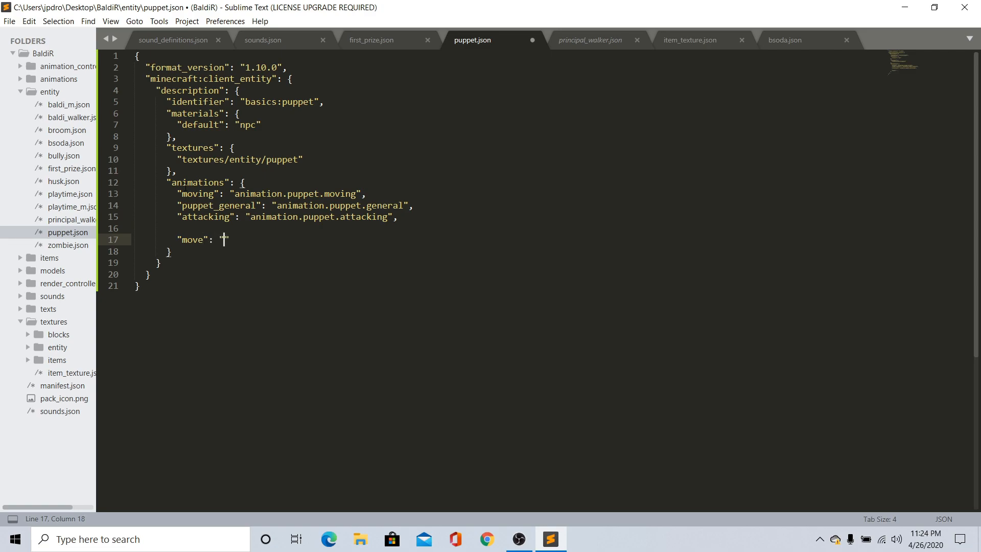
text(animation.puppet.)
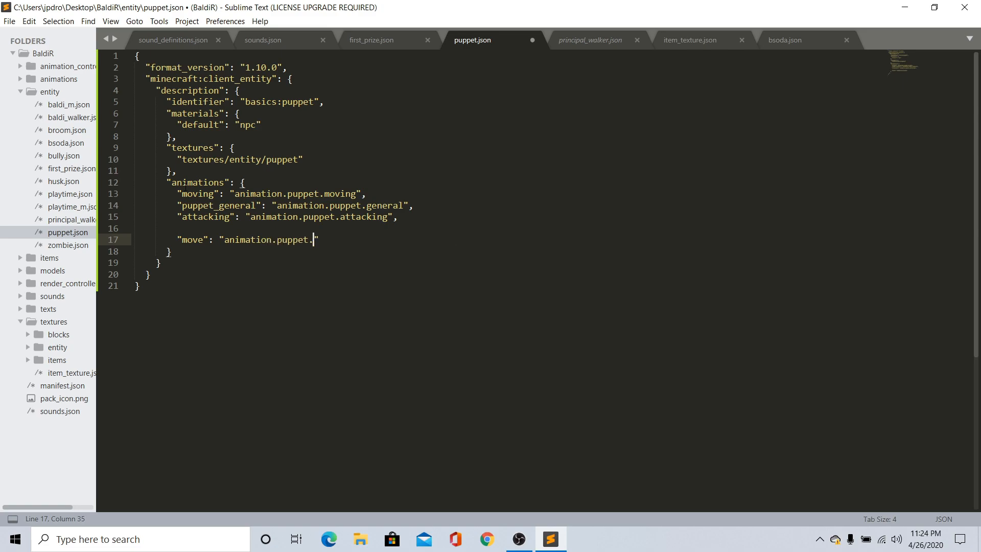
text(move")
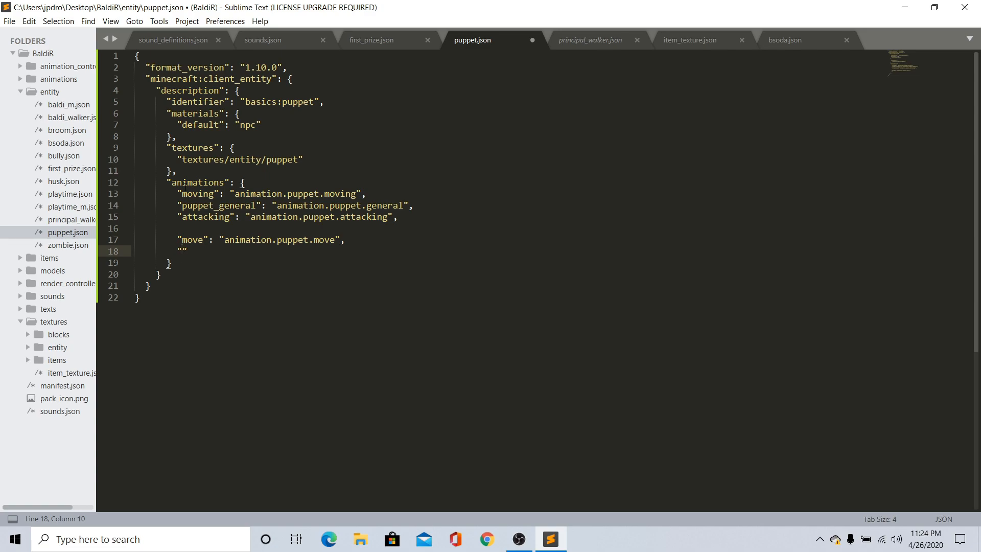
text(general)
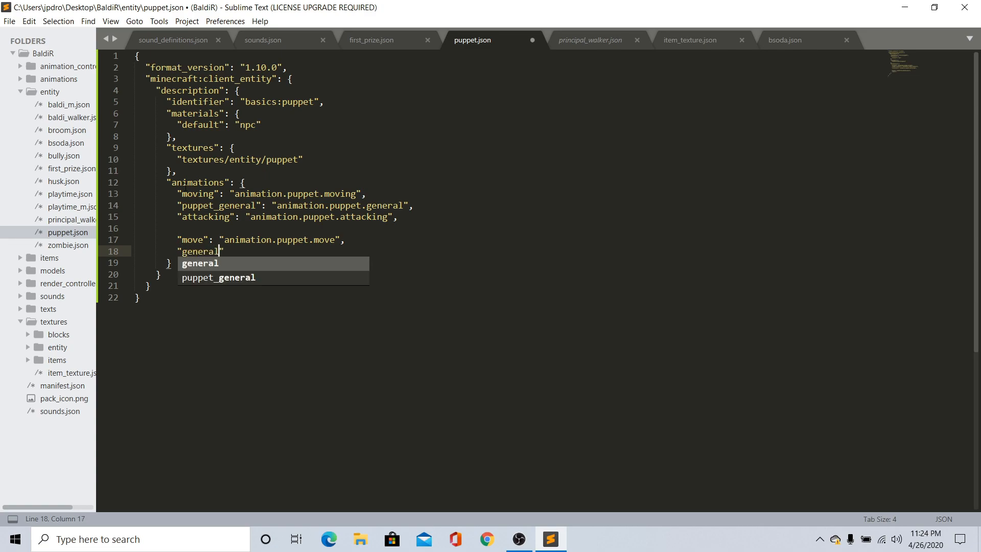
text(":)
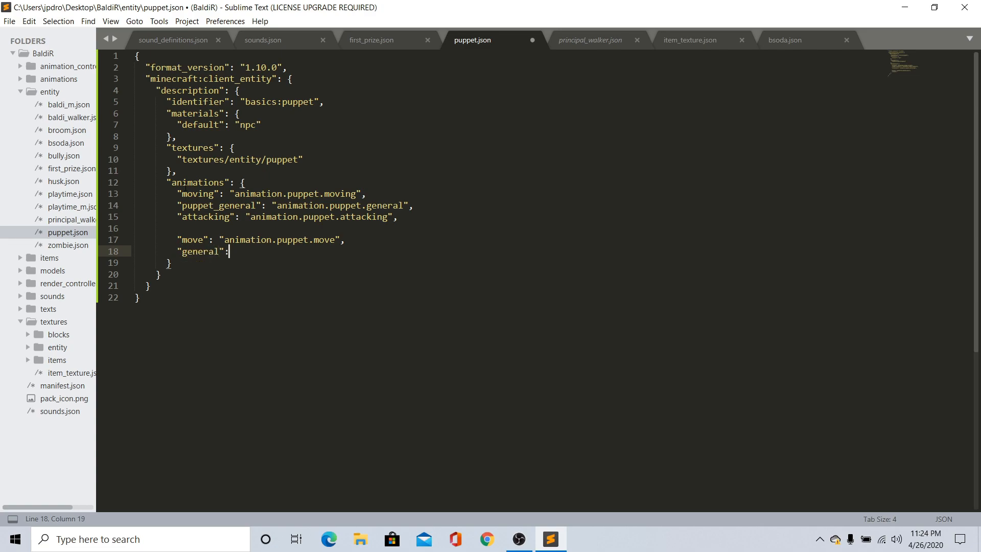
text("anima")
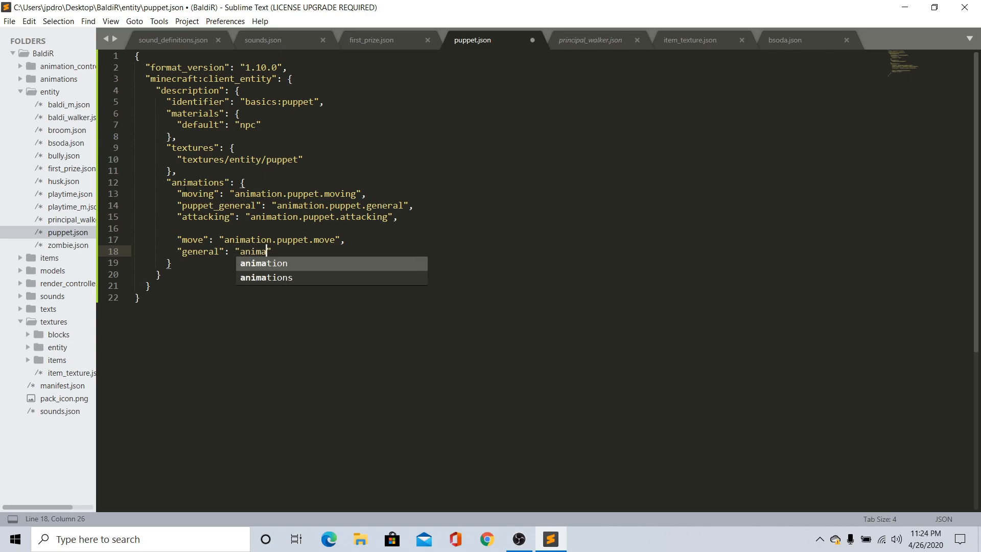
text(tion.puppet.general)
text(")
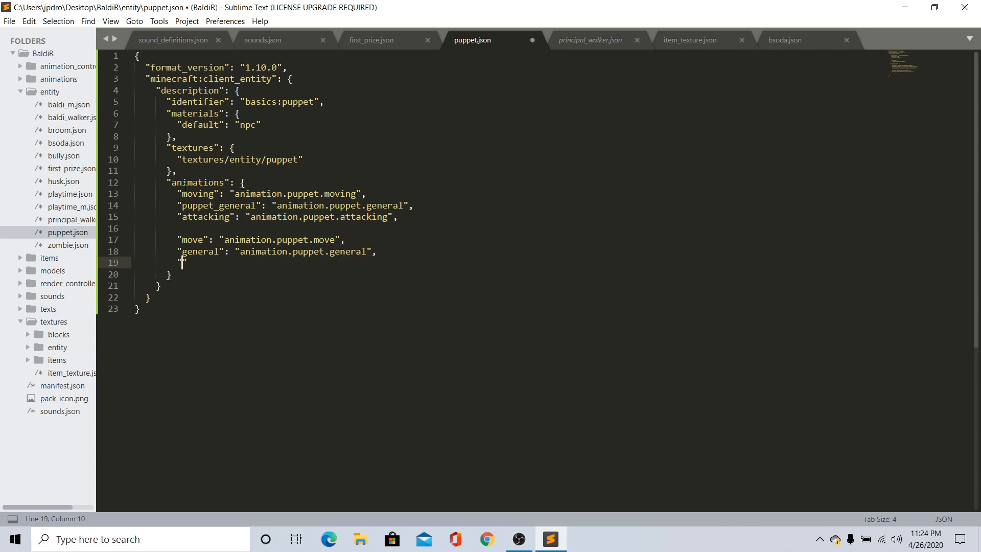
text(attack)
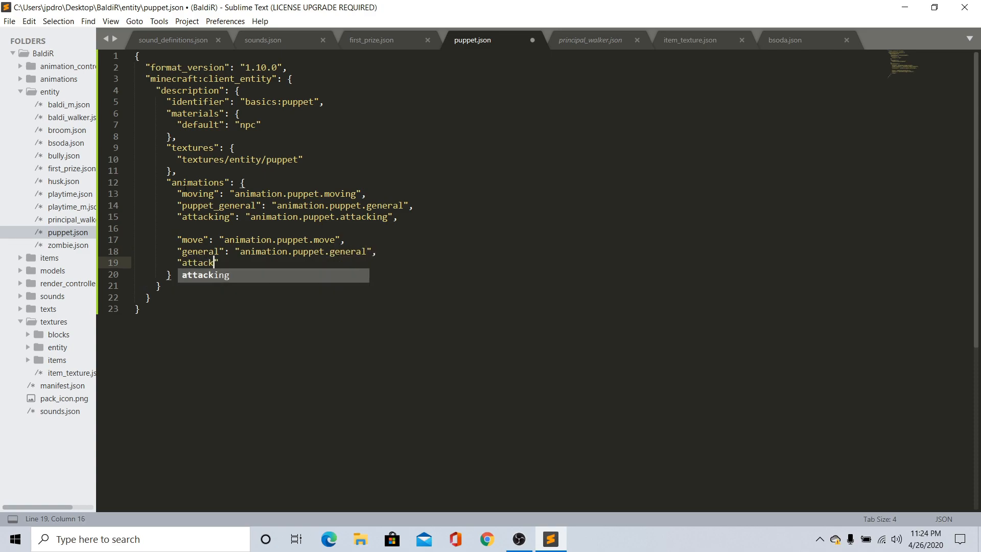
text(": "animation")
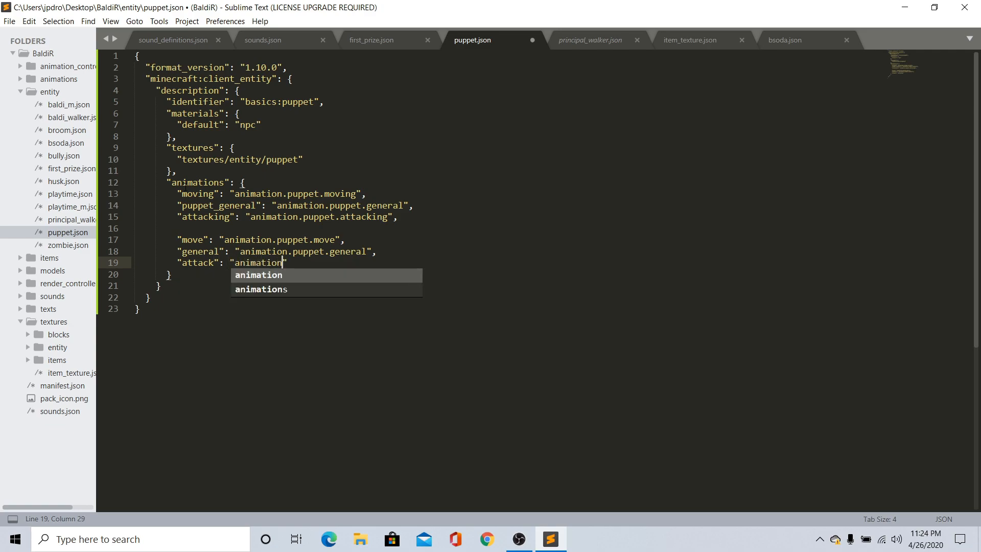
text(.attack.)
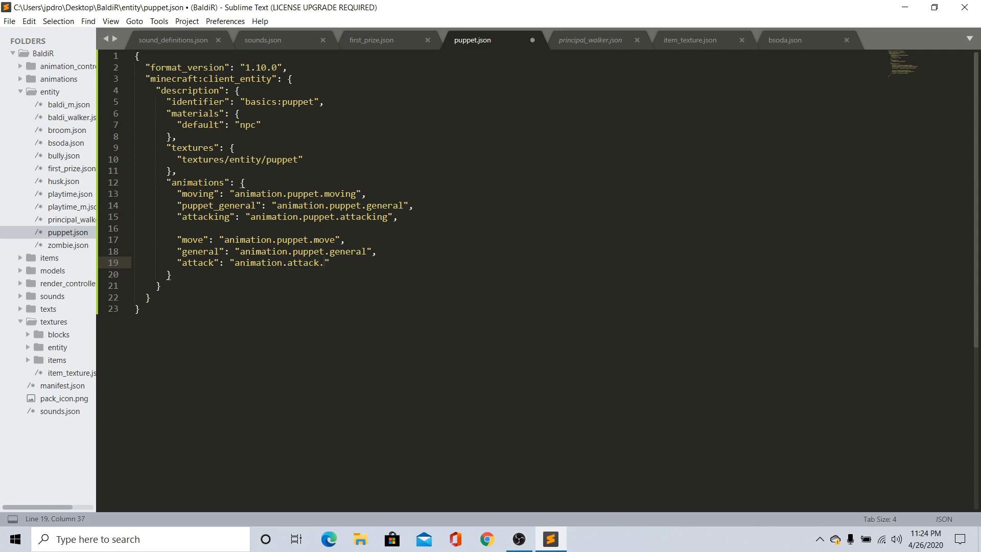
key(Backspace)
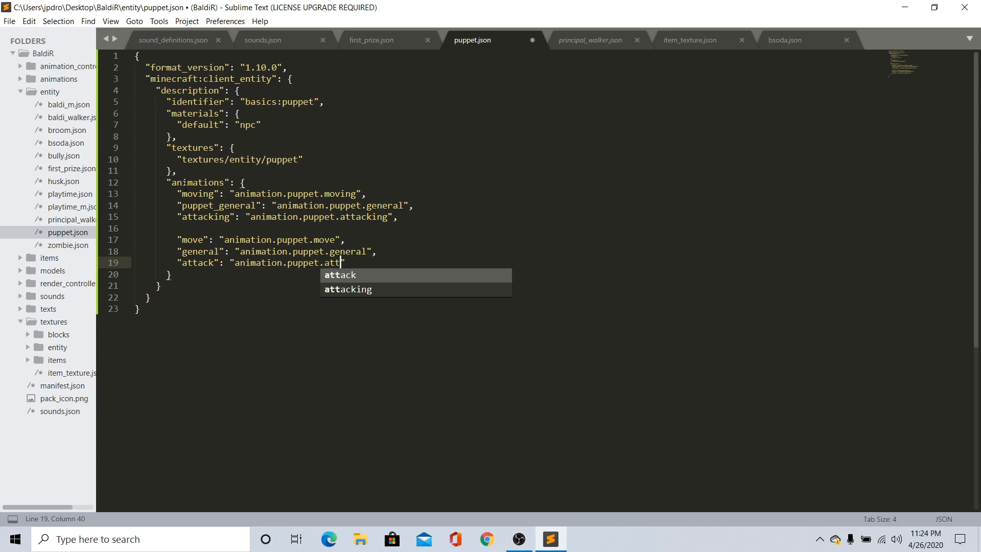
text(ack)
click(536, 273)
text(,)
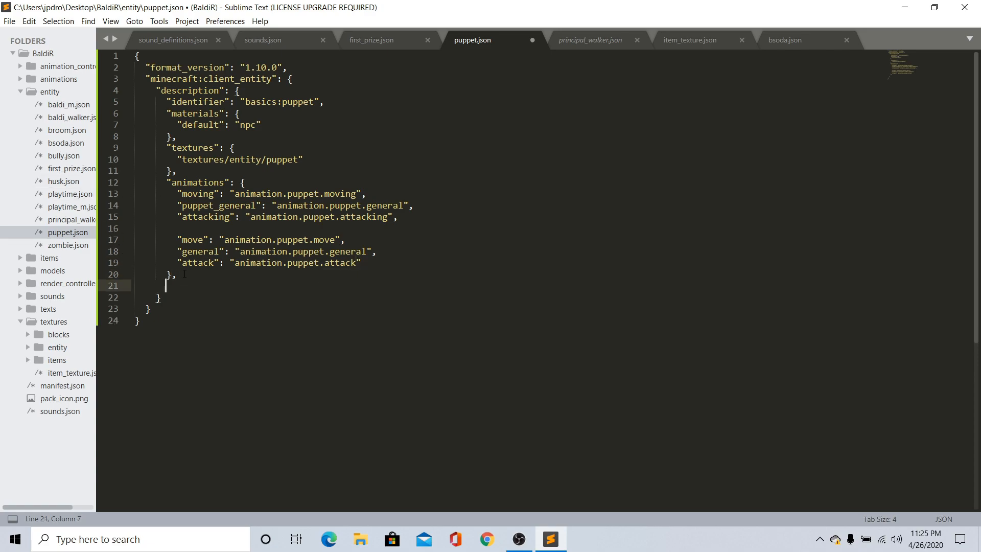
Add a geometry block whose default is geometry.puppet
text("geometry": {)
text("default)
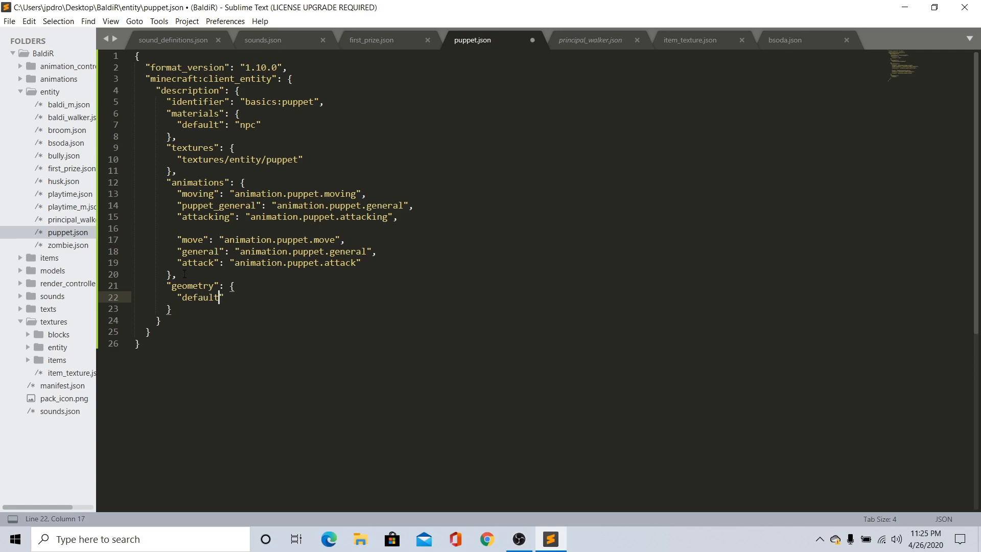
text(geometr")
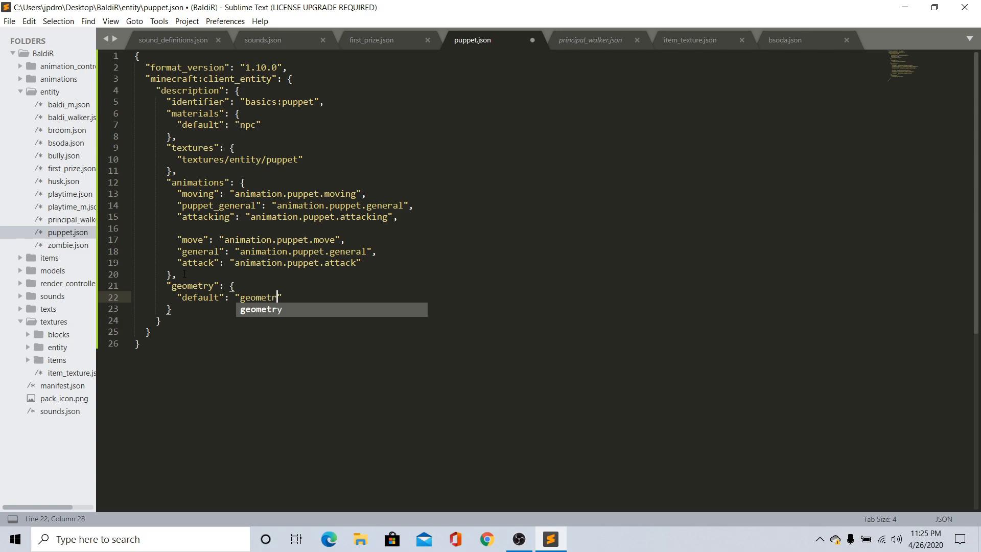
text(.)
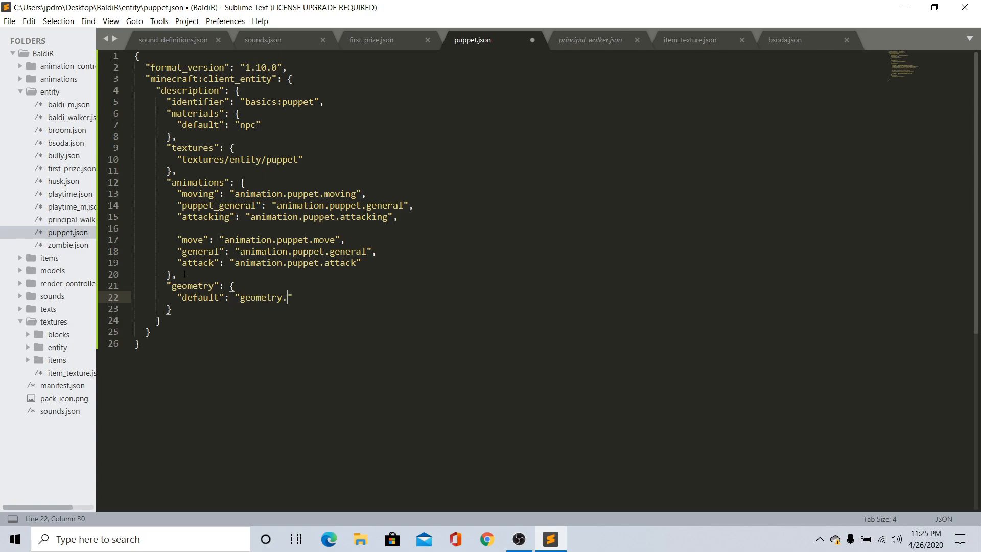
text(puppet)
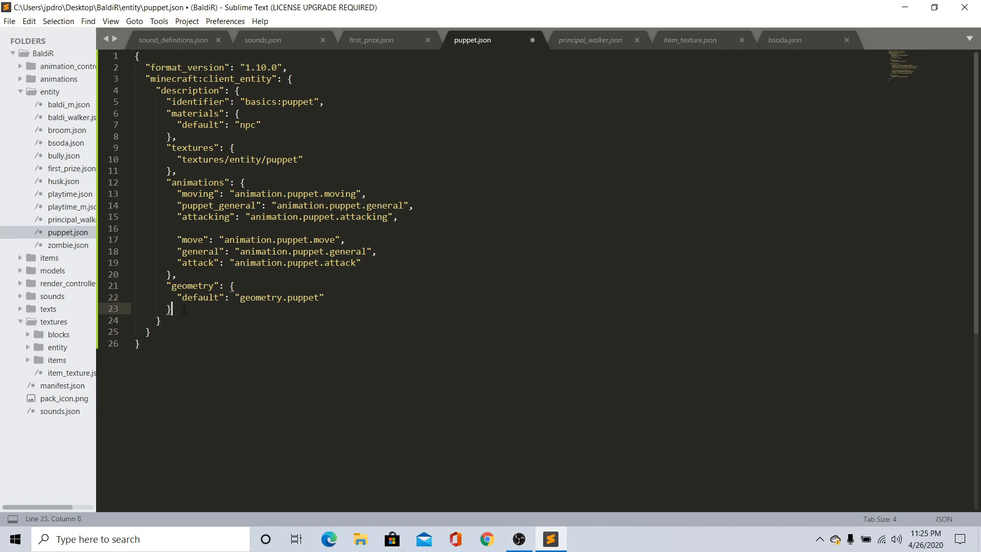
text(render_con")
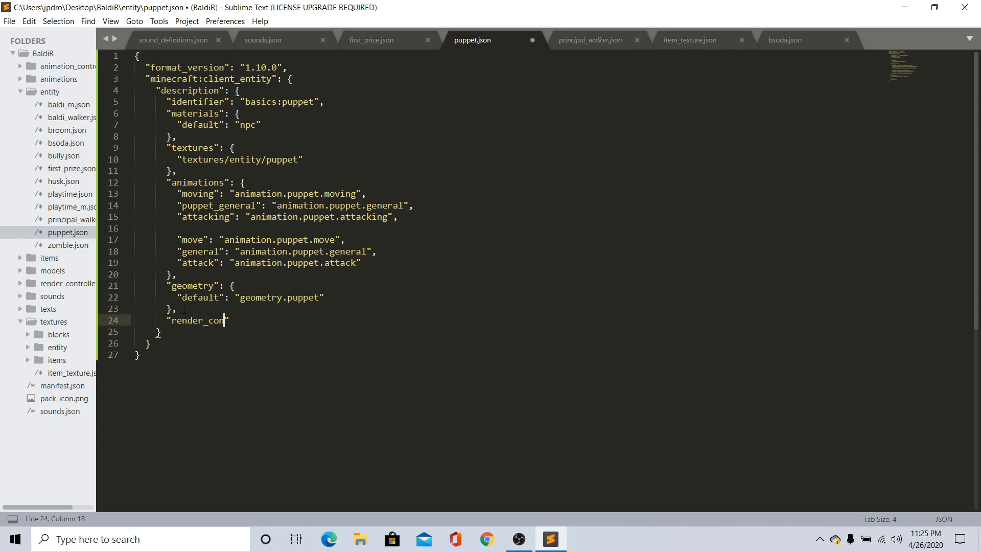
Add a render_controllers array listing controller.render.default
text(trollers)
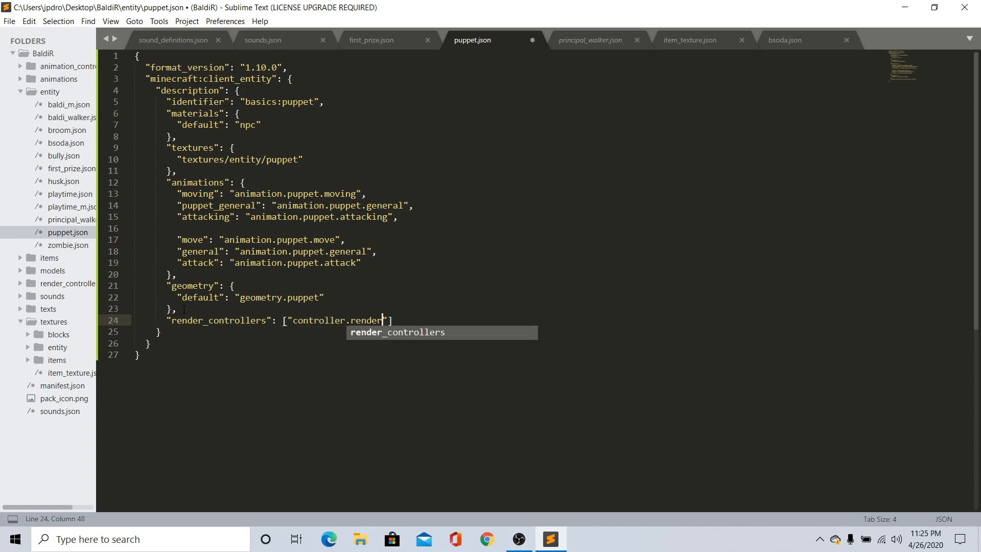
text(.)
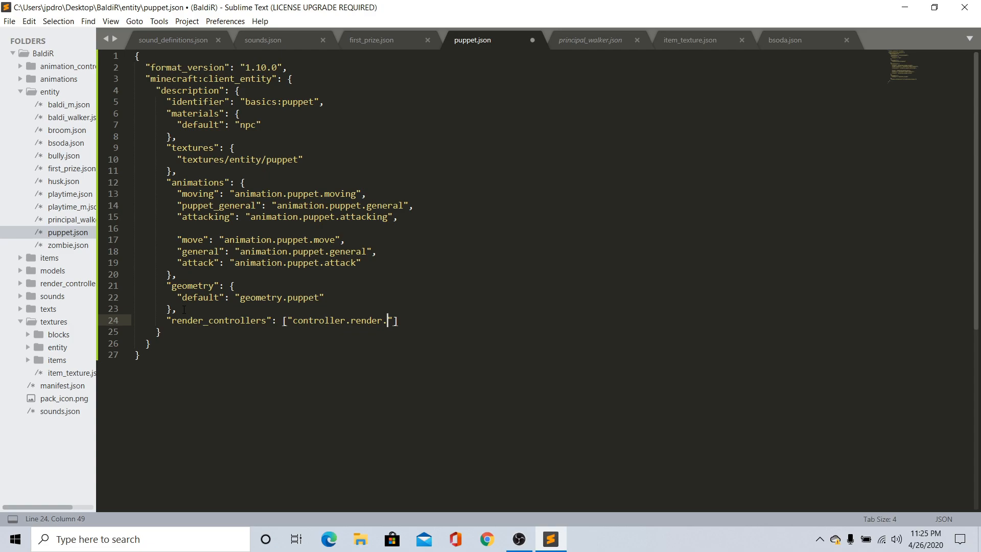
text(default)
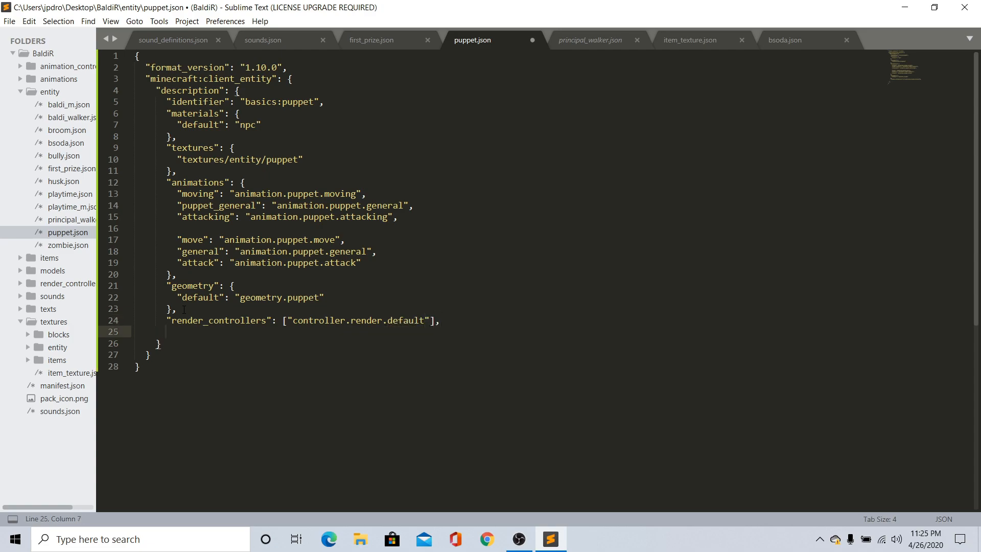
Add a spawn_egg block with empty base_color and overlay_color values
text("spawn_")
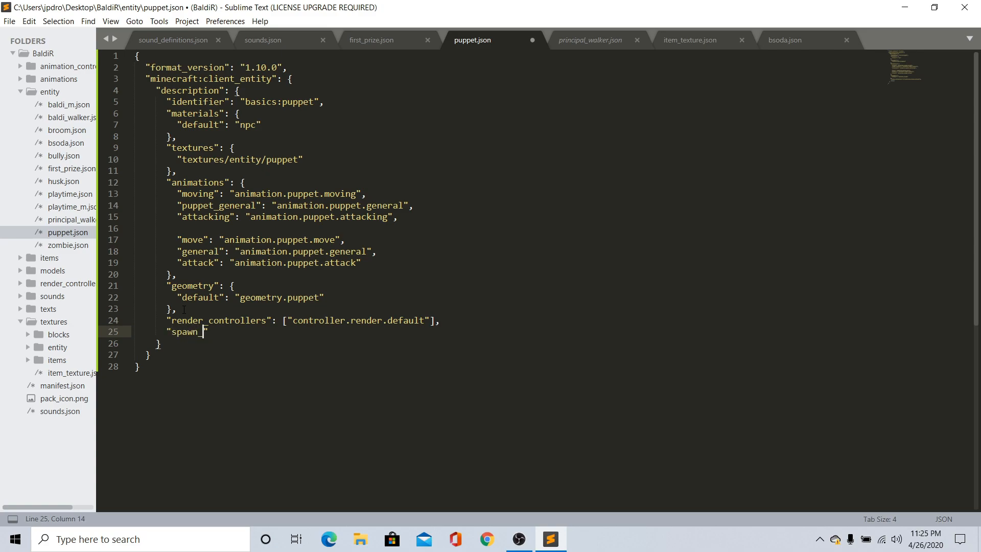
text(egg":)
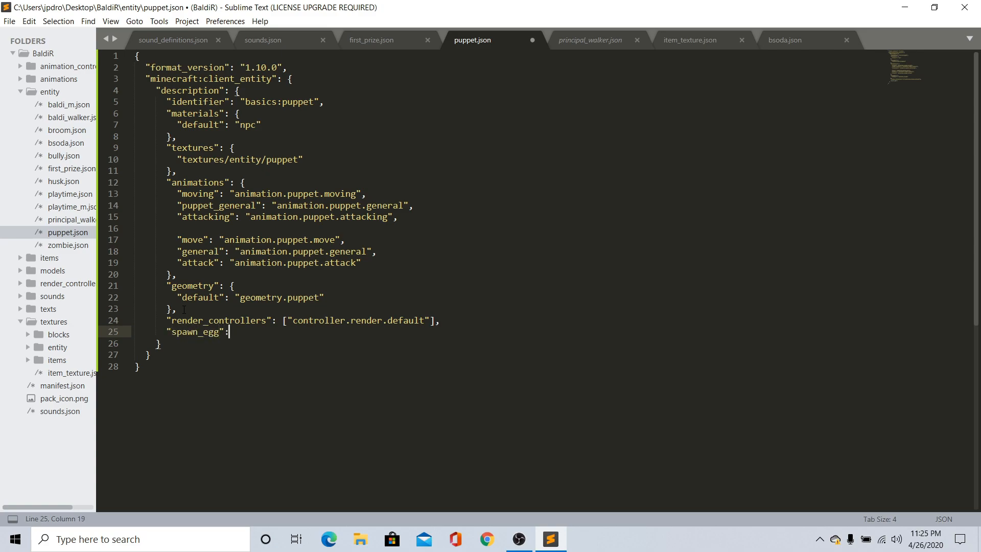
text({)
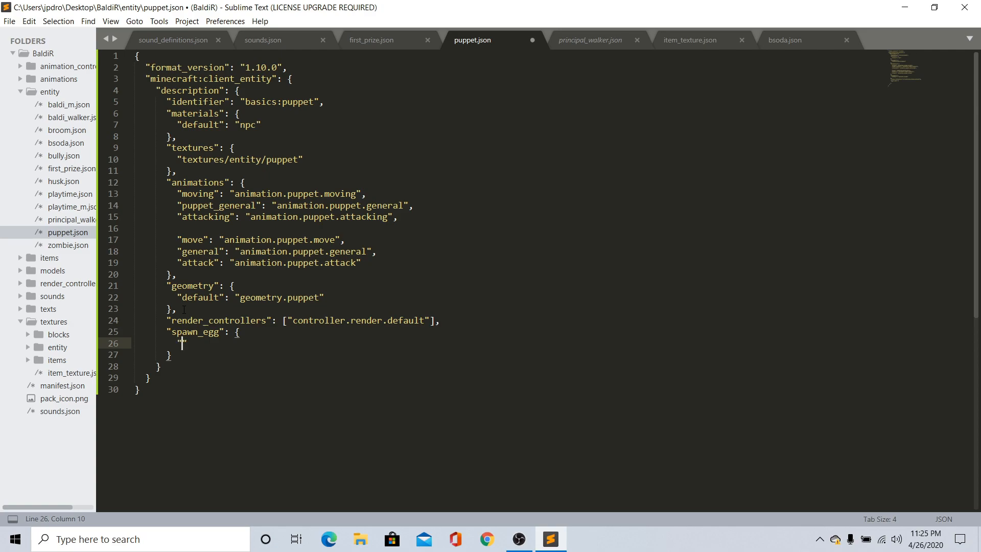
text(base_col)
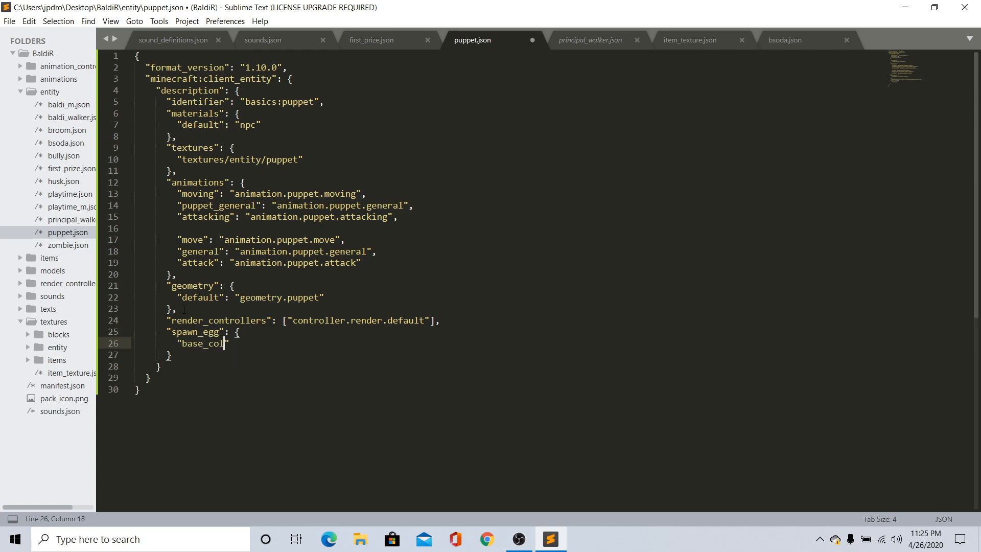
text(or":)
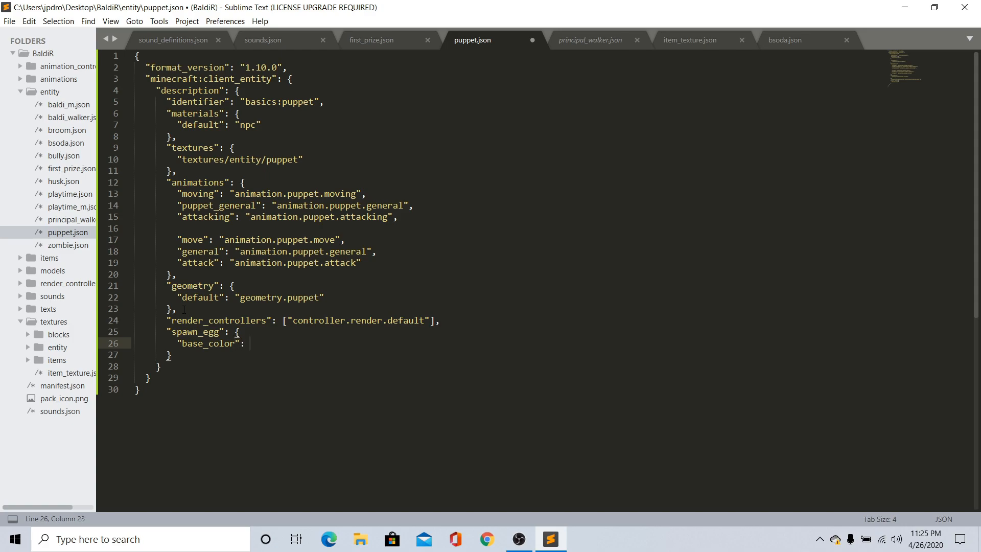
text("",)
text("overlay)
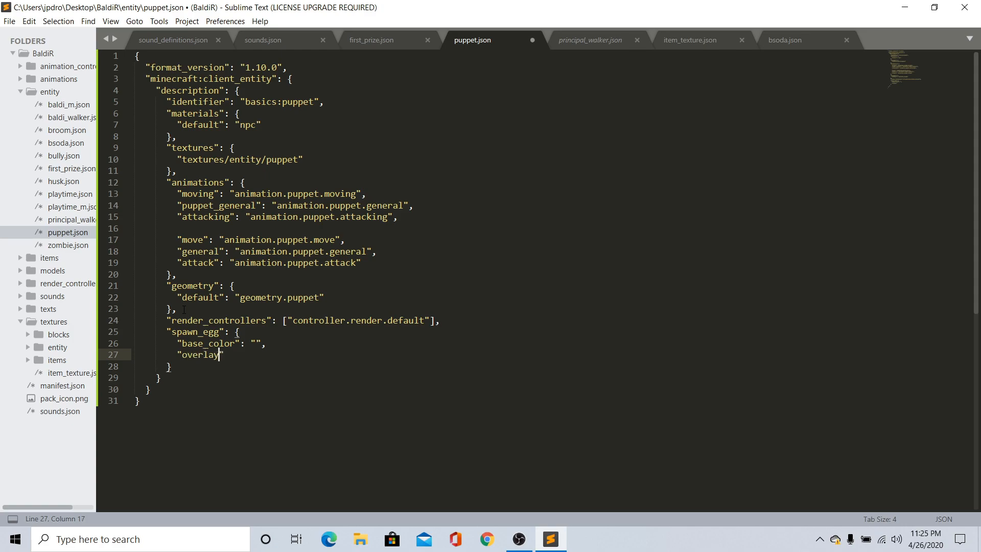
text(_color)
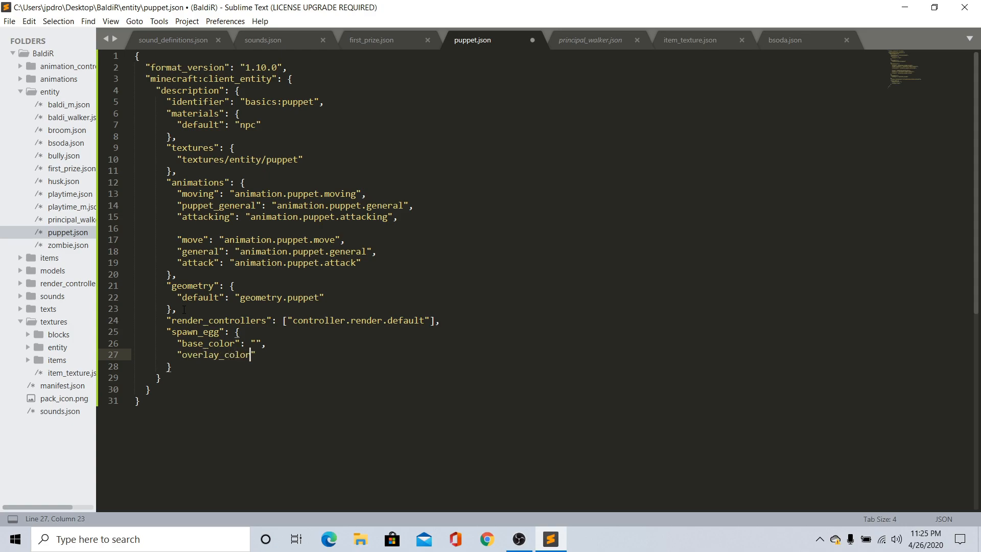
text(: "")
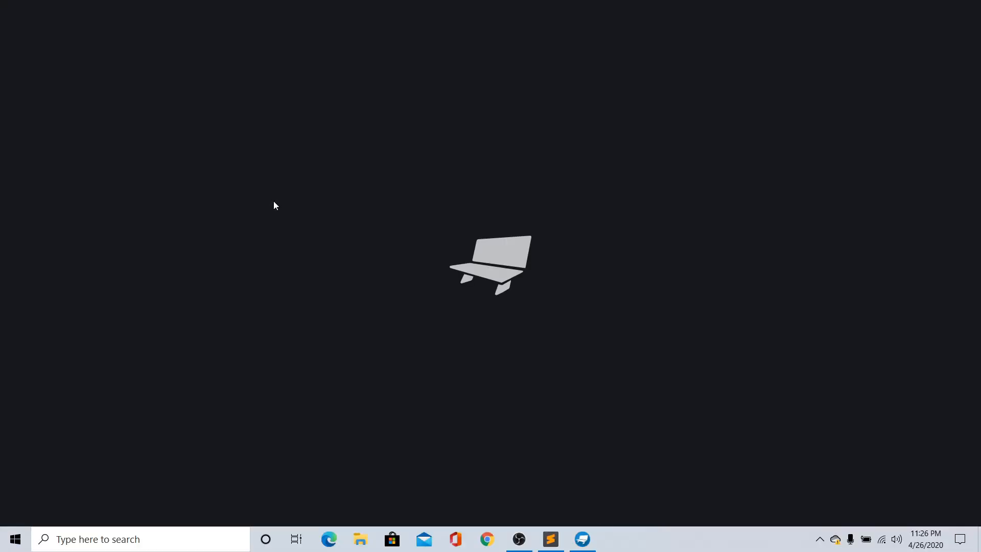
Using Blockbench's paint colour picker, set base_color to #ffffff and pick light grey #b2b2b2 for the overlay
click(581, 538)
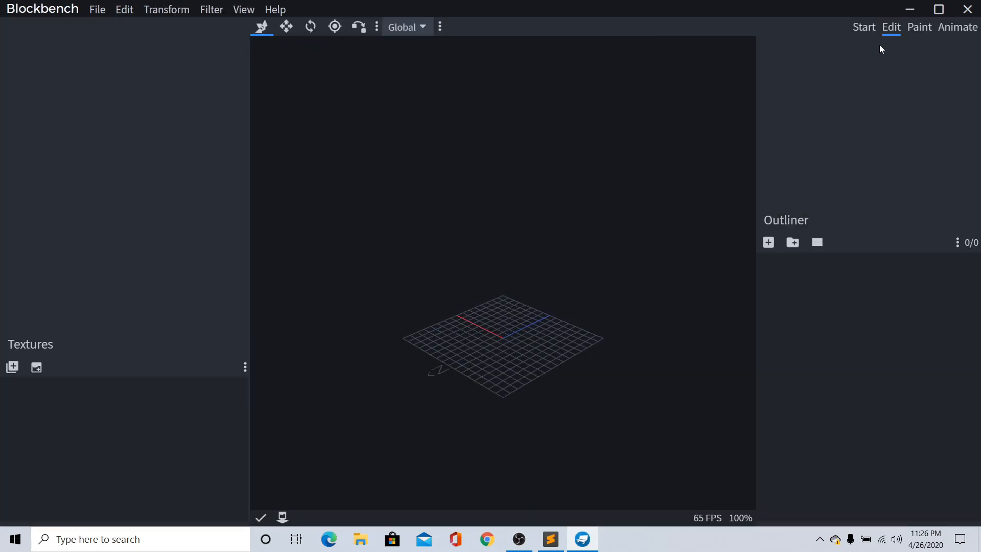
click(918, 27)
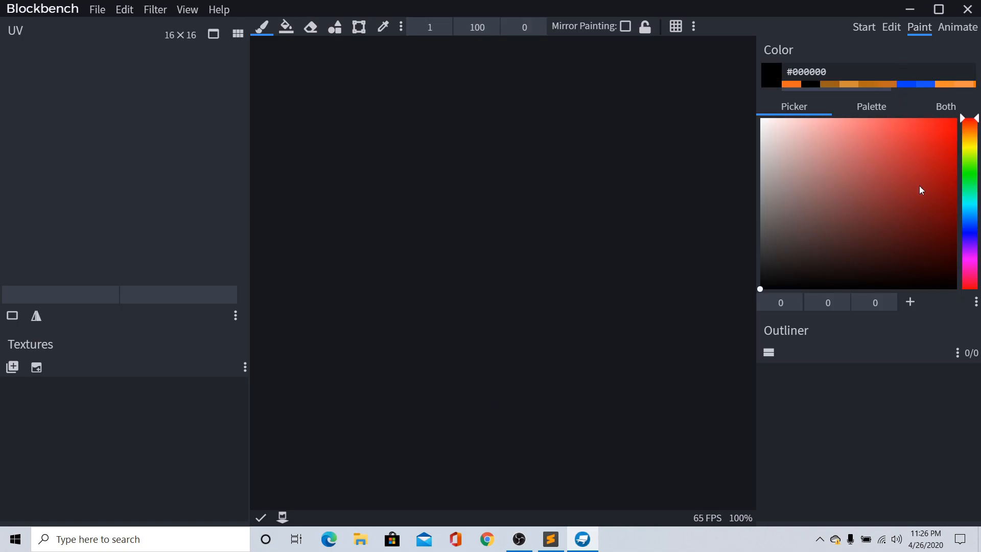
click(760, 118)
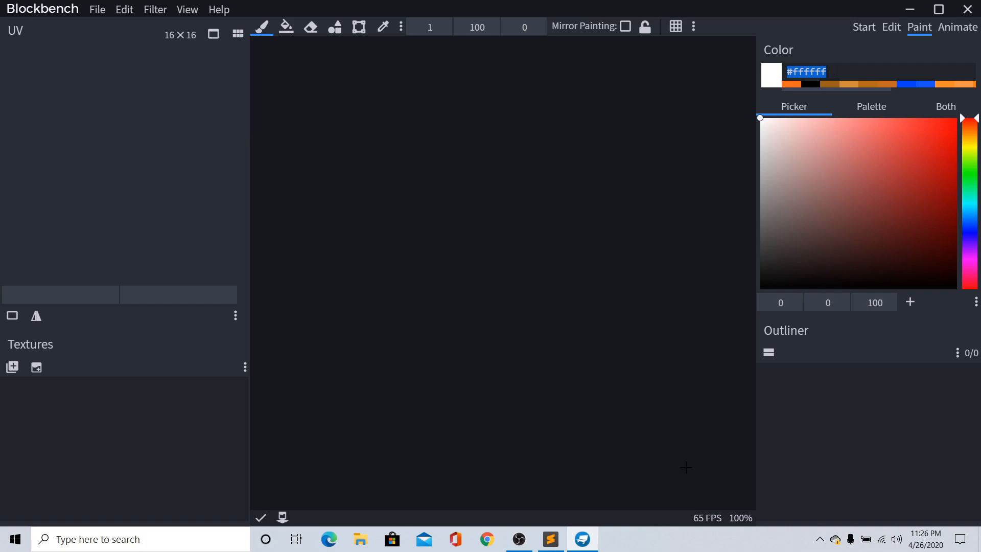
mouse_move(549, 538)
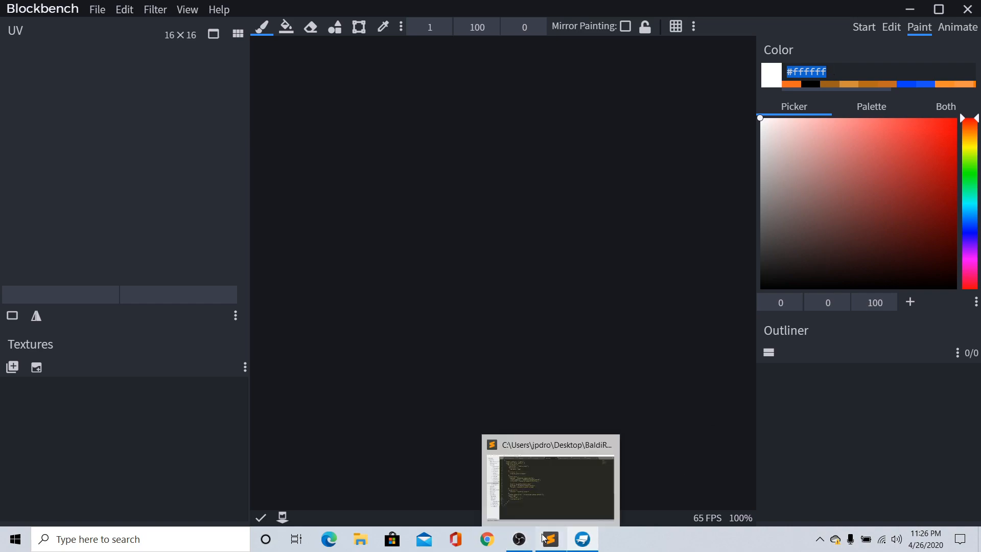
click(549, 538)
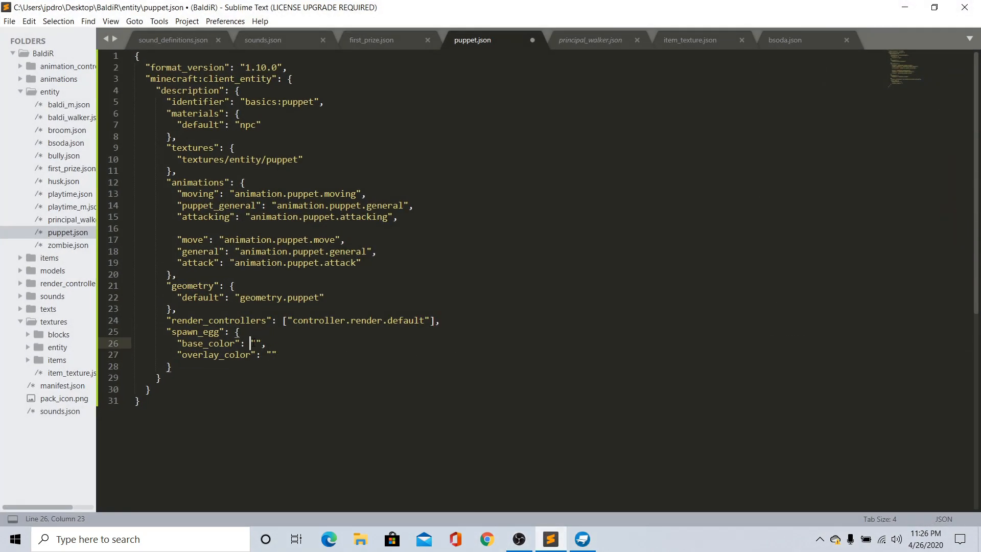
text(#ffffff)
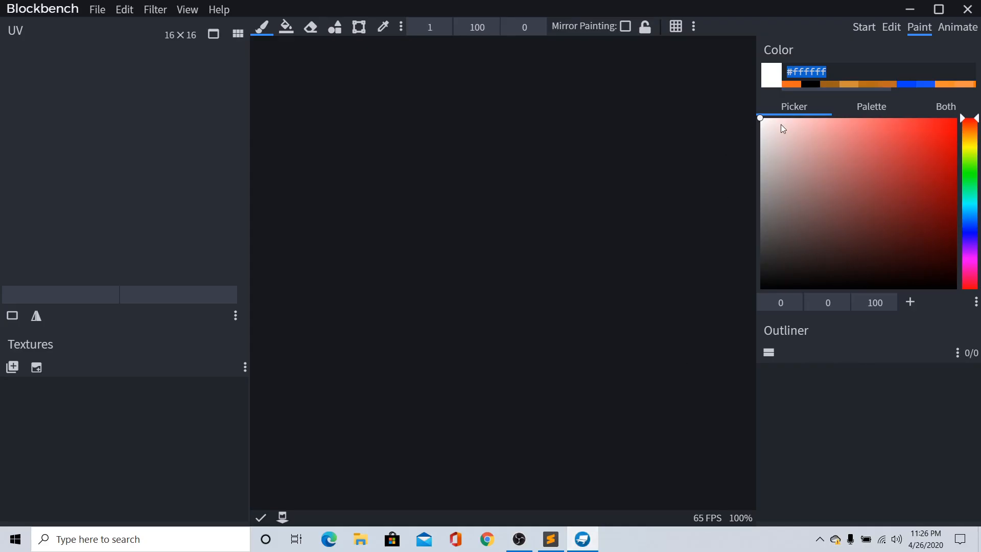
click(760, 181)
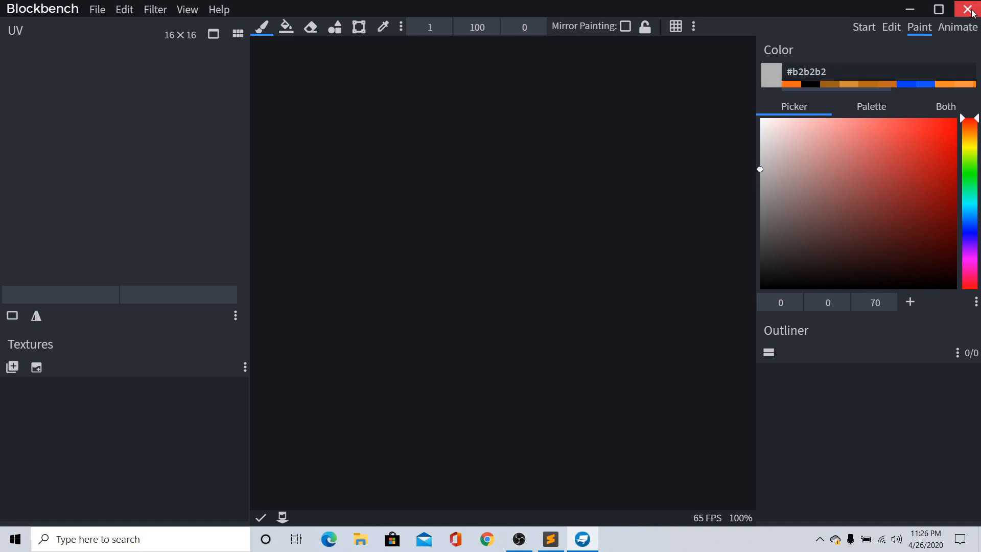
click(549, 538)
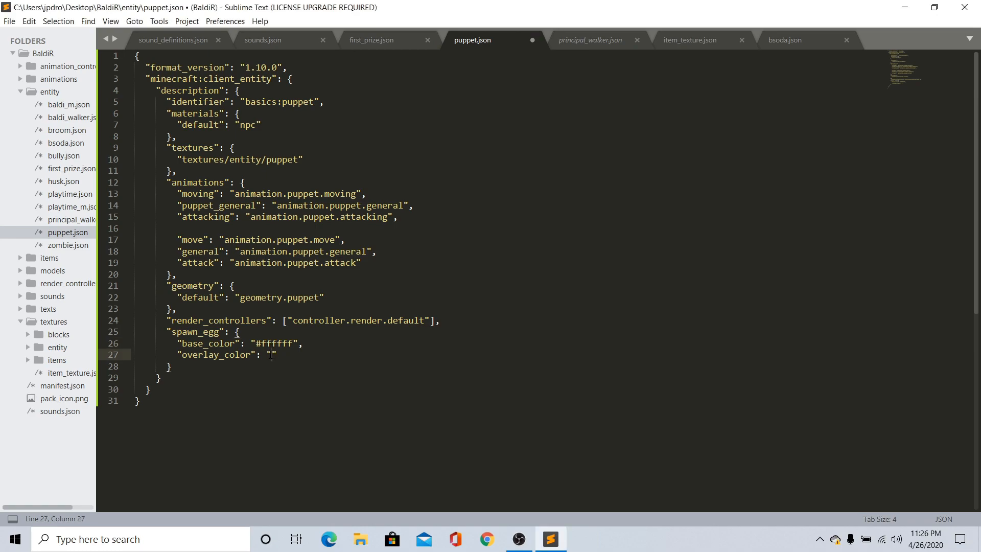
Set overlay_color to #b2b2b2 and bring up principal_walker.json for reference
text(#b2b2b2)
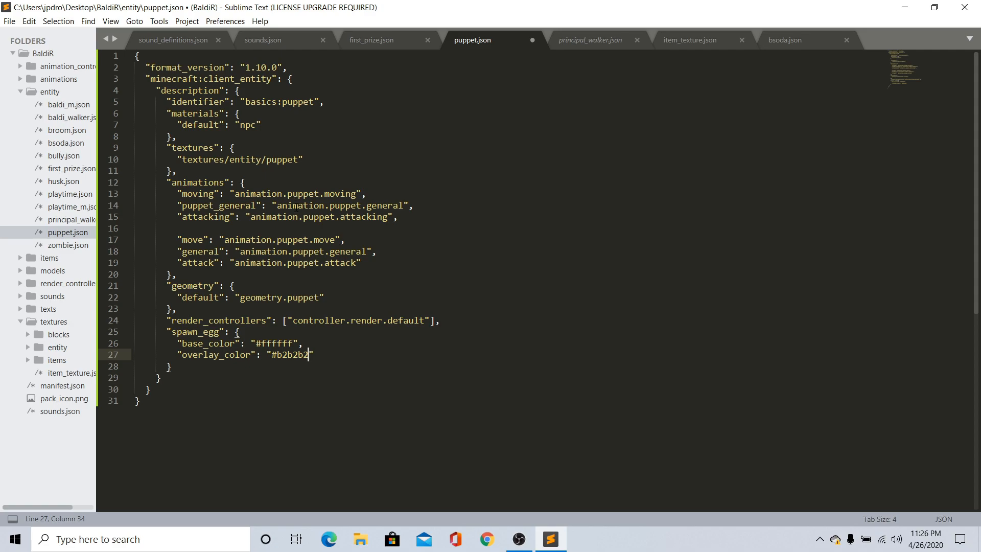
click(589, 39)
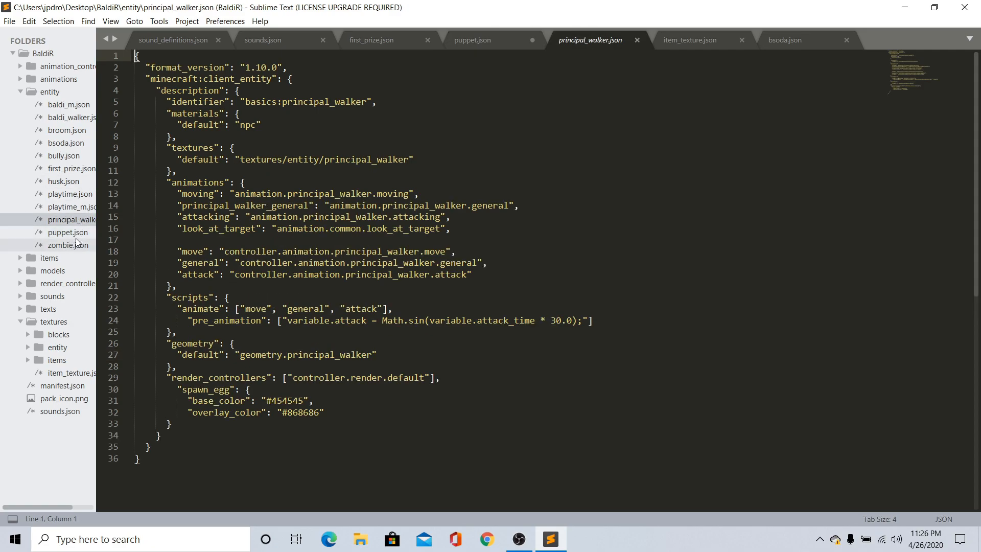
mouse_move(74, 239)
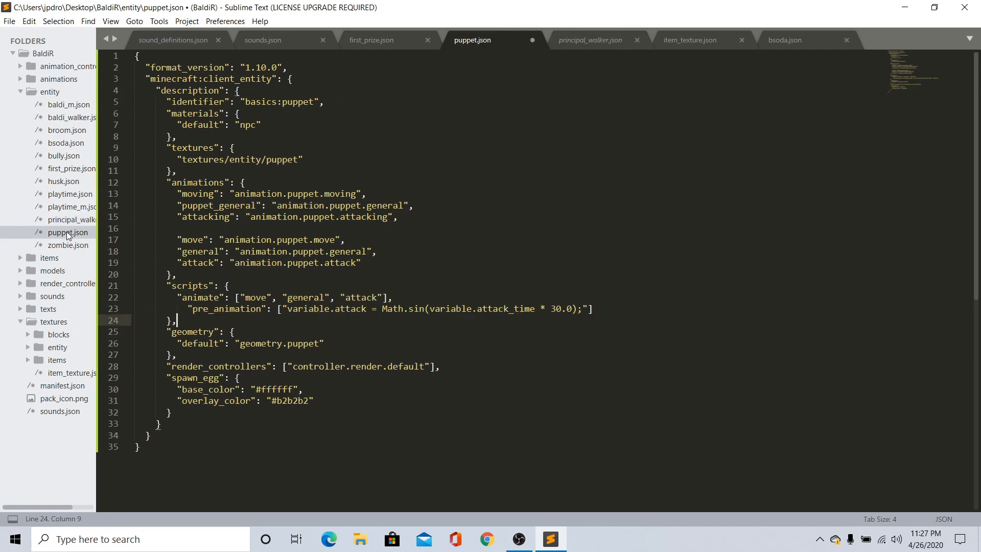
Return to principal_walker.json as reference after adding the scripts block animating move, general and attack
click(588, 40)
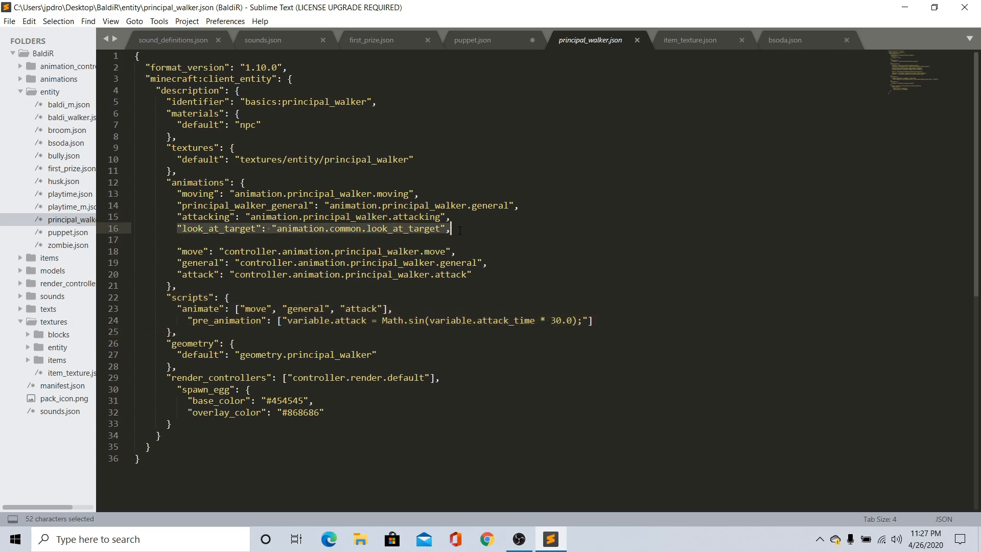
Add "look_at_target": "animation.common.look_at_target" to puppet.json's animations, copied from principal_walker.json
key(ctrl+c)
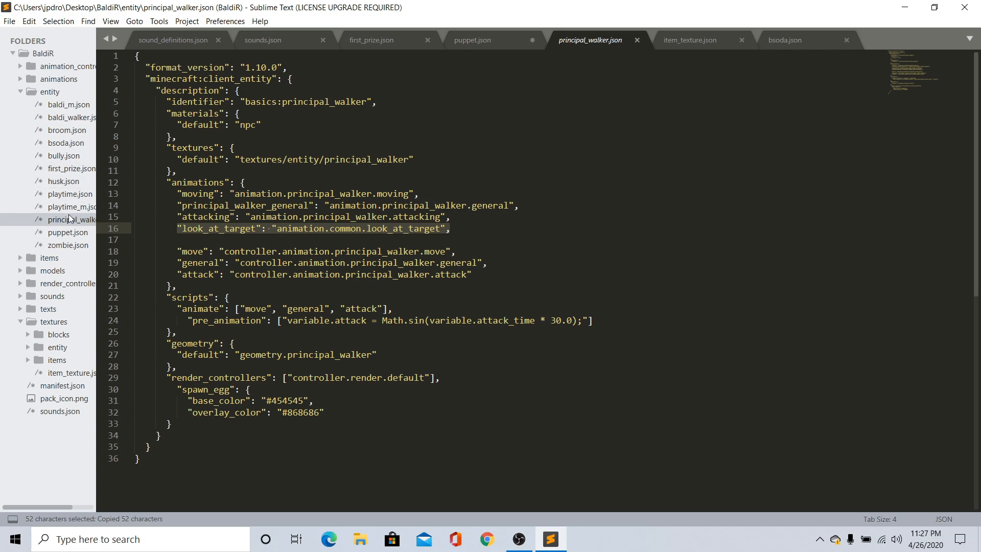
click(71, 206)
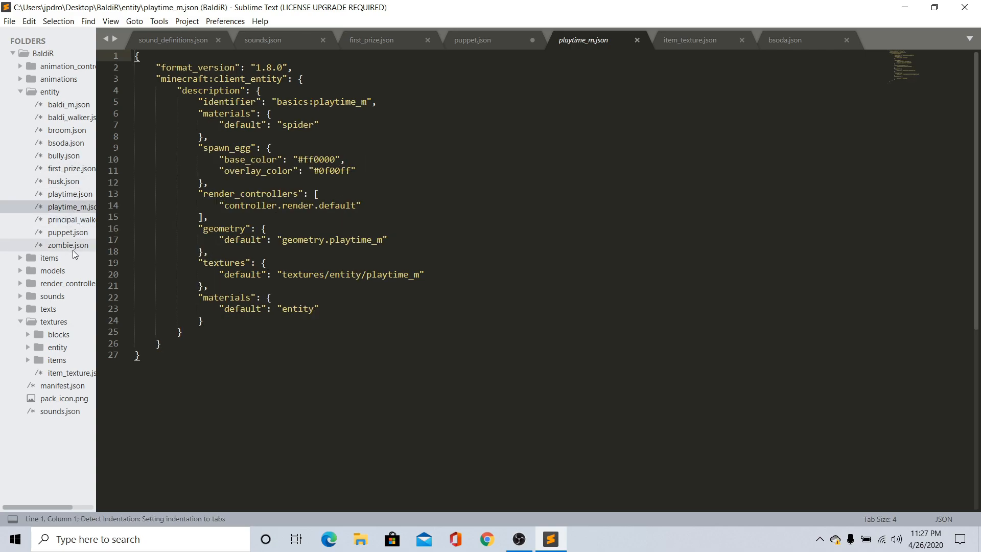
click(471, 39)
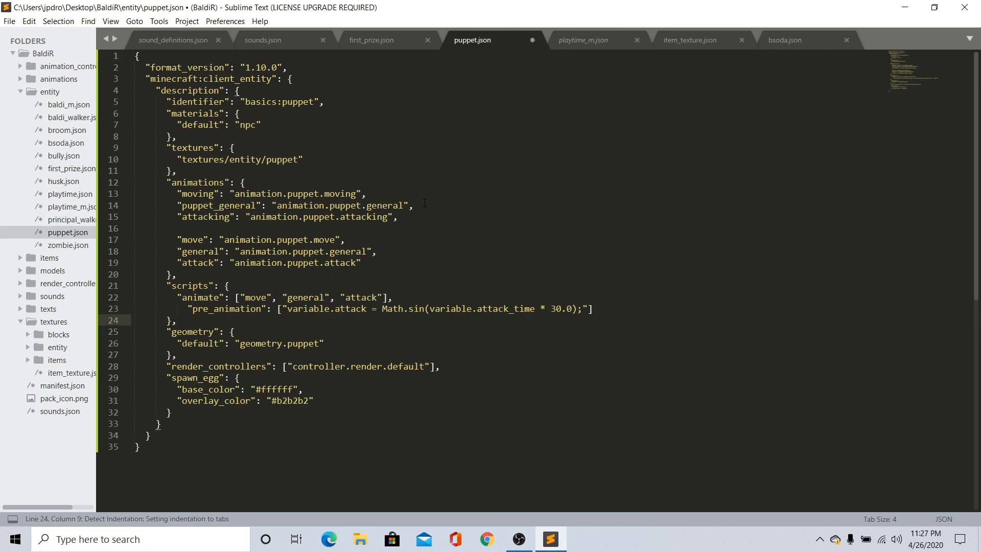
text("look_at_target": "animation.common.look_at_target",)
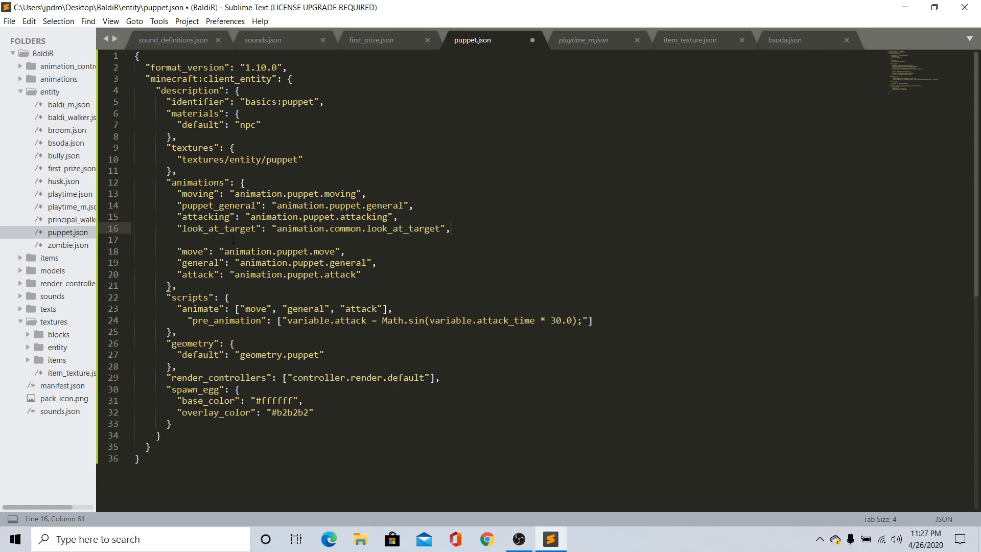
click(71, 220)
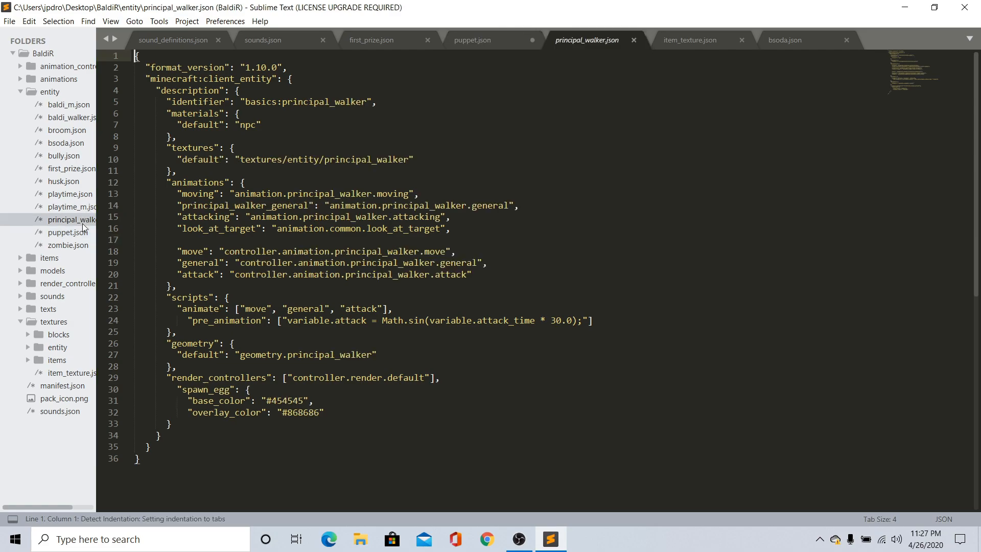
click(474, 40)
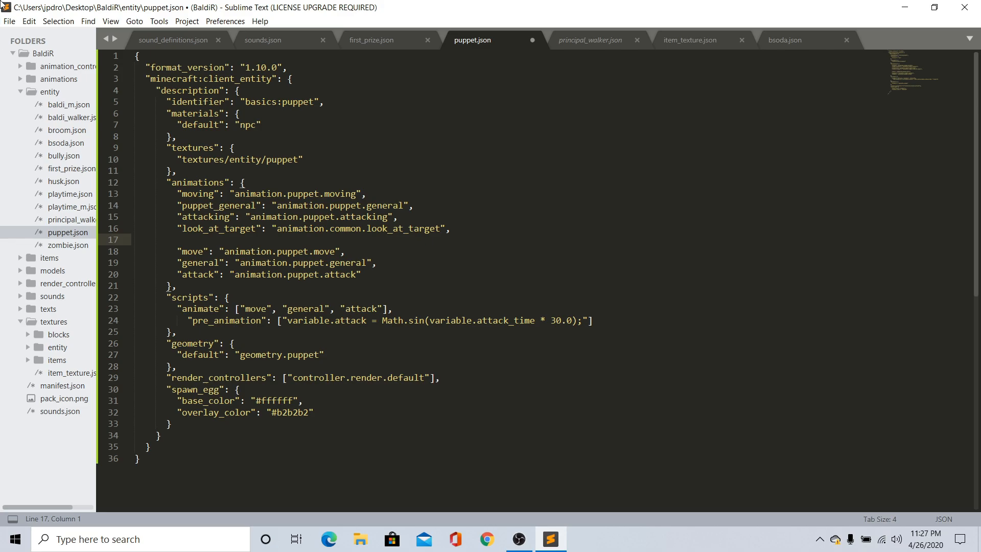
Save puppet.json, verify its contents from the entity folder in Notepad, then close the windows
key(ctrl+s)
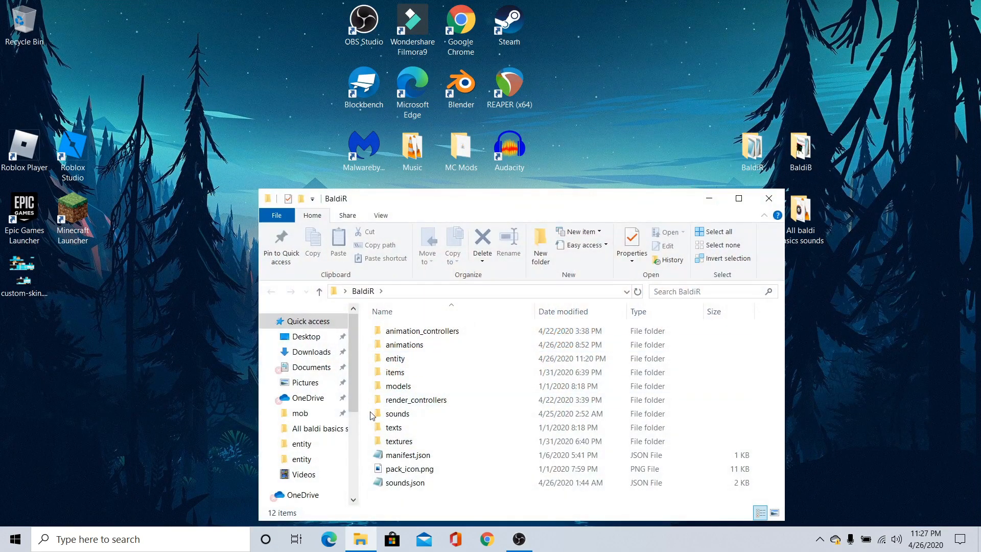
double_click(397, 414)
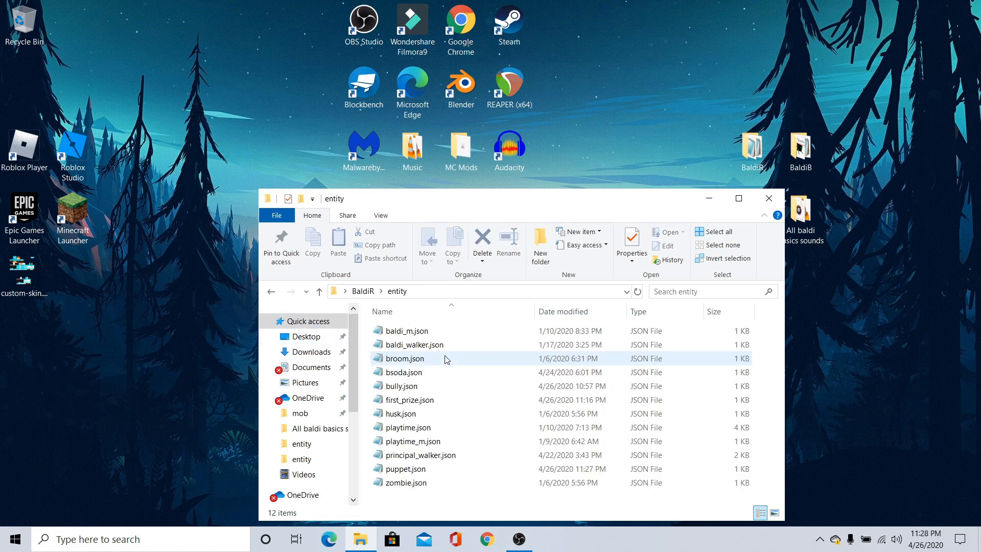
double_click(405, 468)
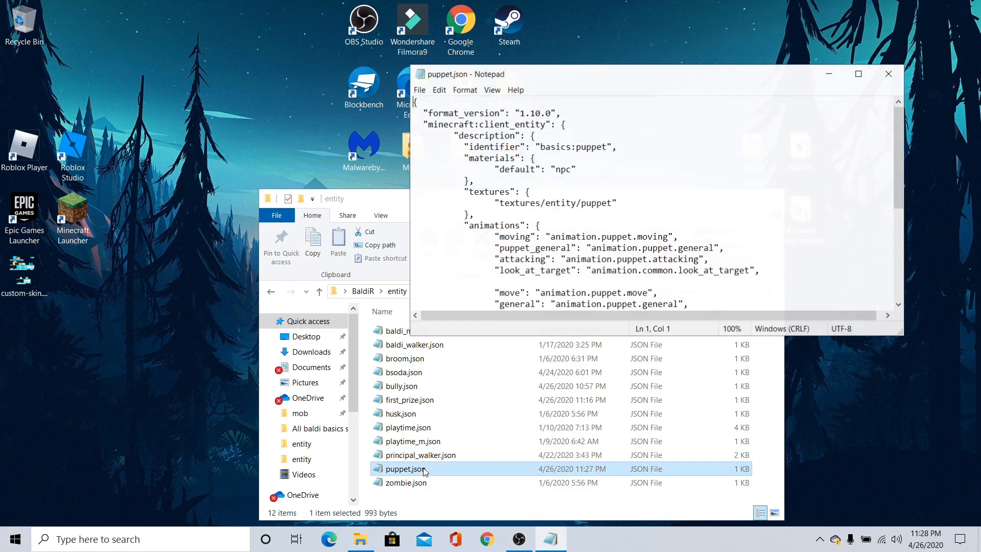
scroll(down, 3)
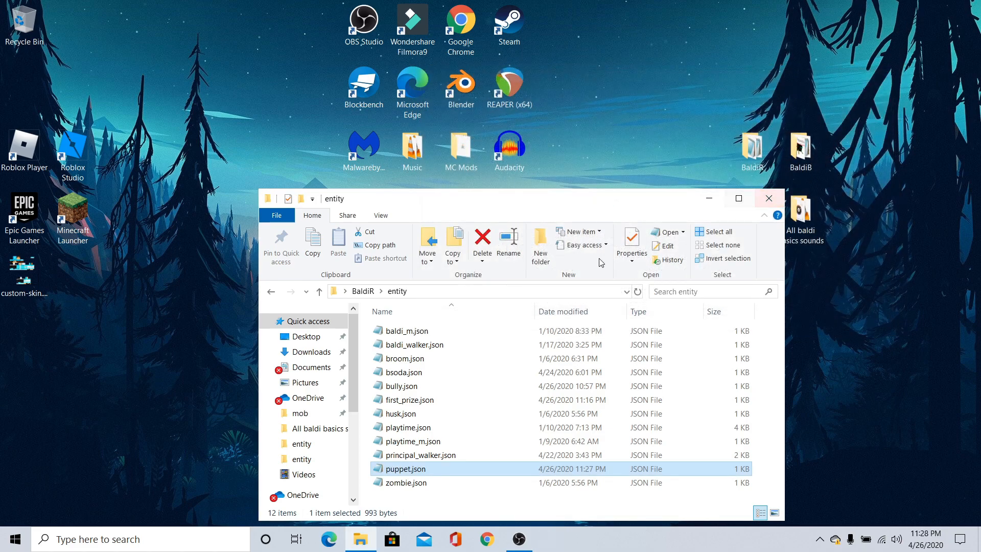
double_click(405, 468)
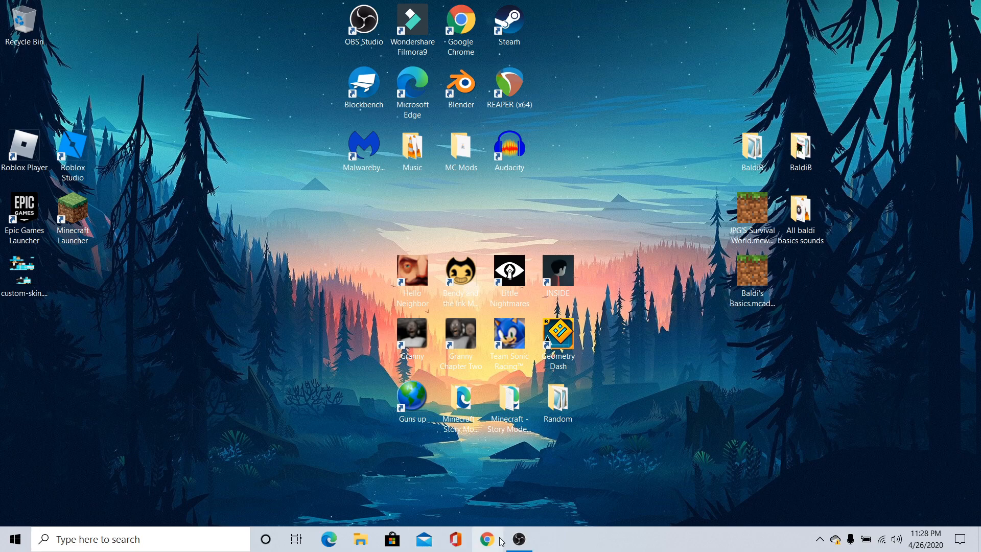
Browse to mcpedl.com and view My submissions showing Baldi's Basics ADD-ON Beta 1 as Pending
click(487, 539)
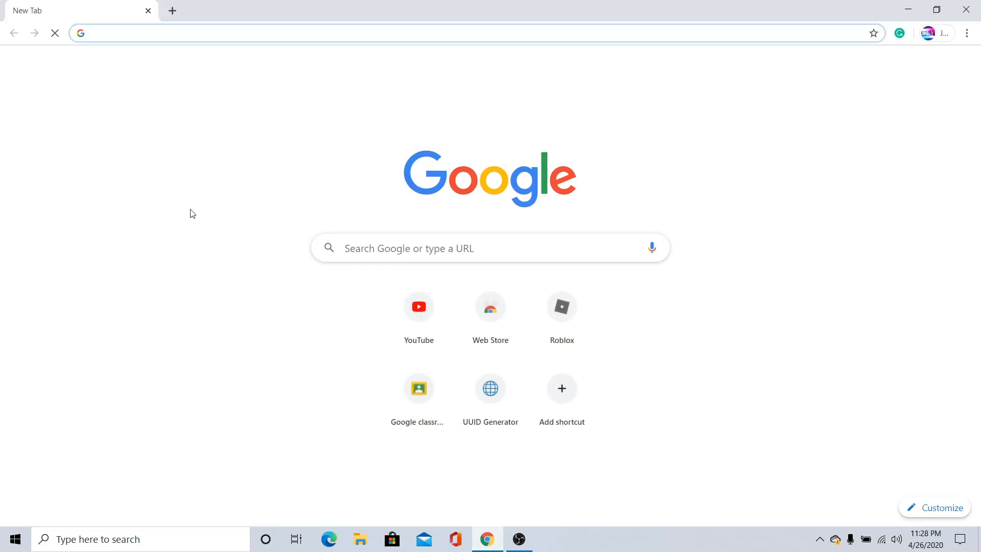
text(mcpedl.com)
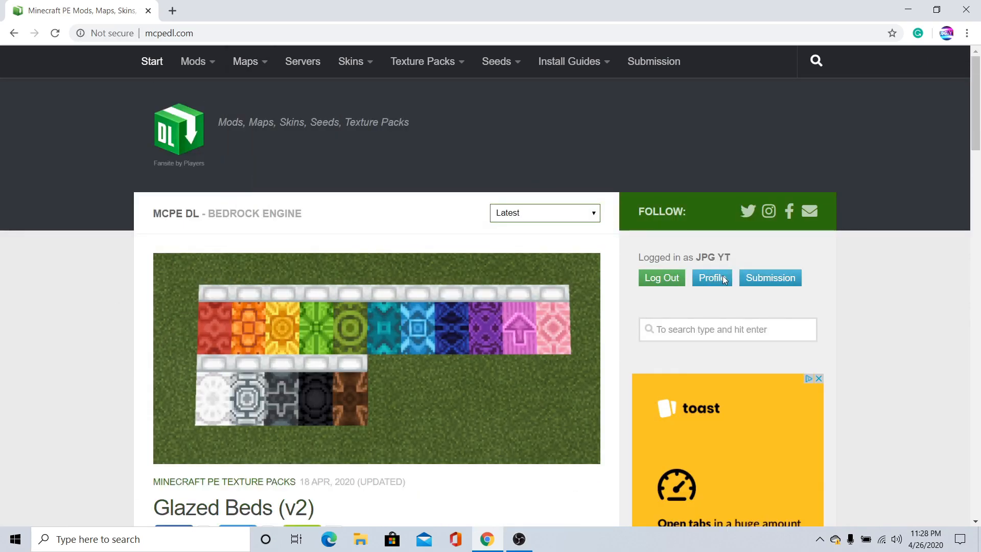
click(711, 278)
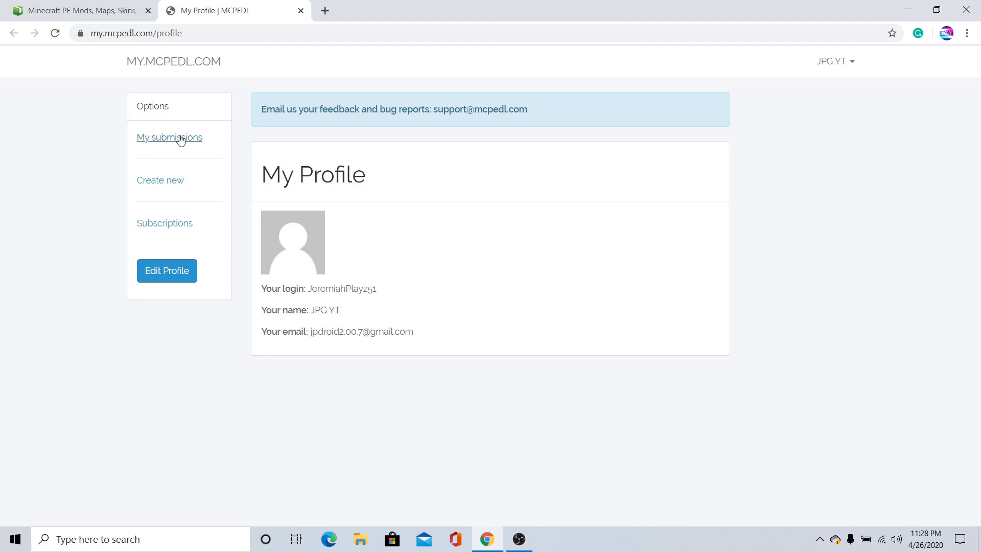
click(169, 137)
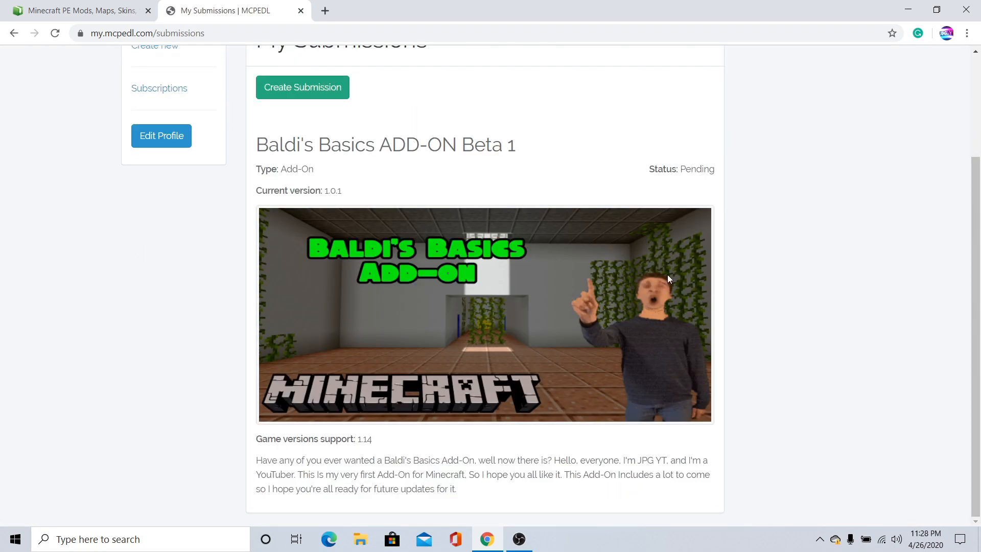
mouse_move(423, 275)
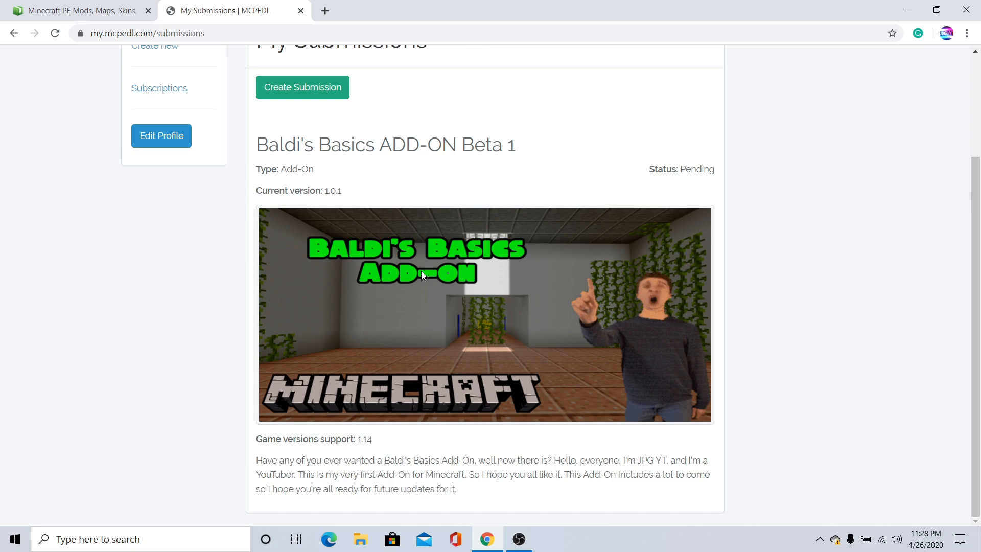
mouse_move(430, 268)
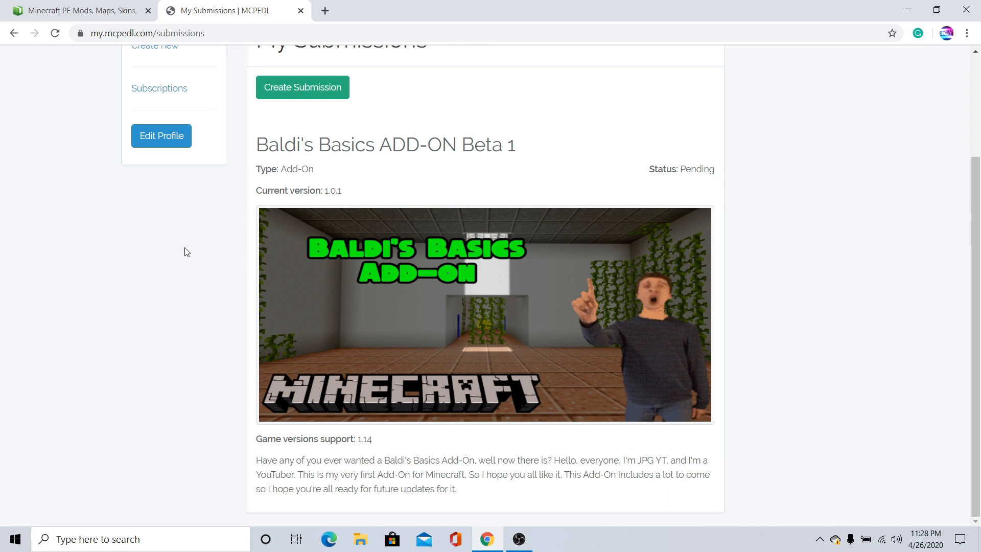
mouse_move(205, 289)
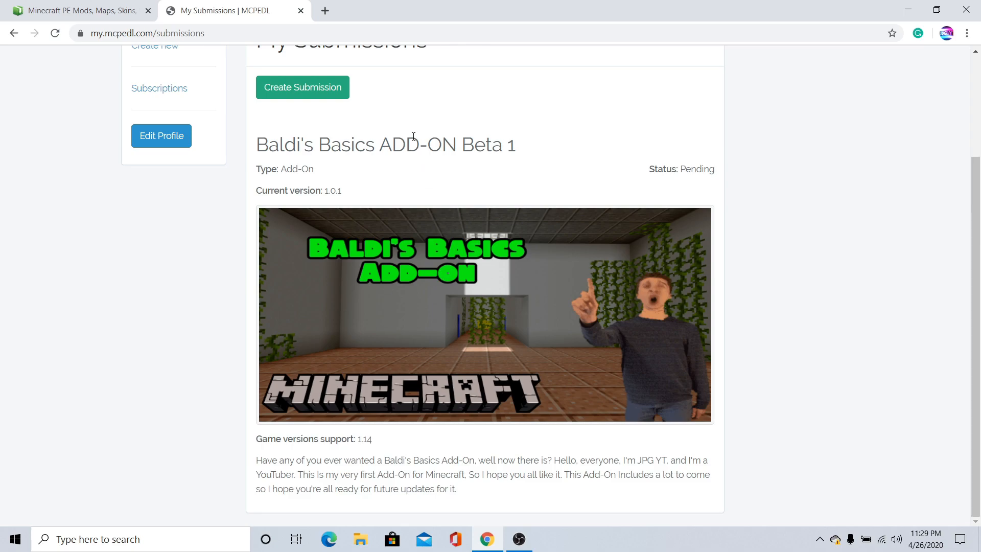
mouse_move(407, 167)
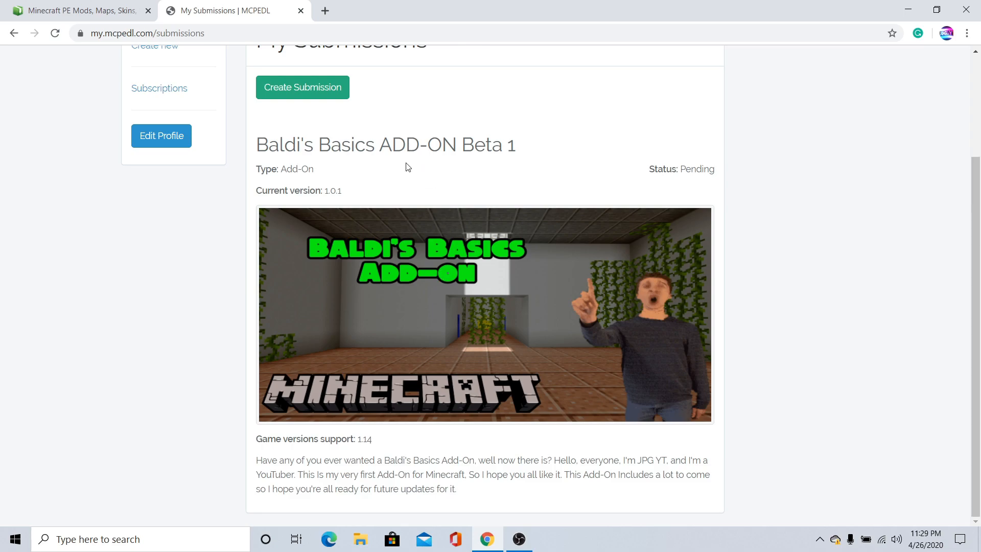
mouse_move(275, 259)
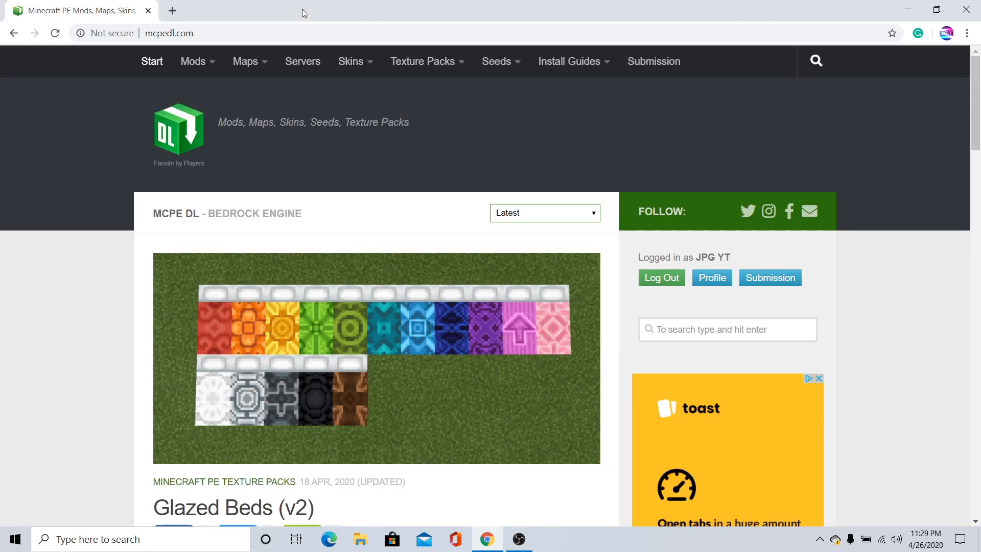
Close Chrome, leaving the Windows desktop showing
click(172, 11)
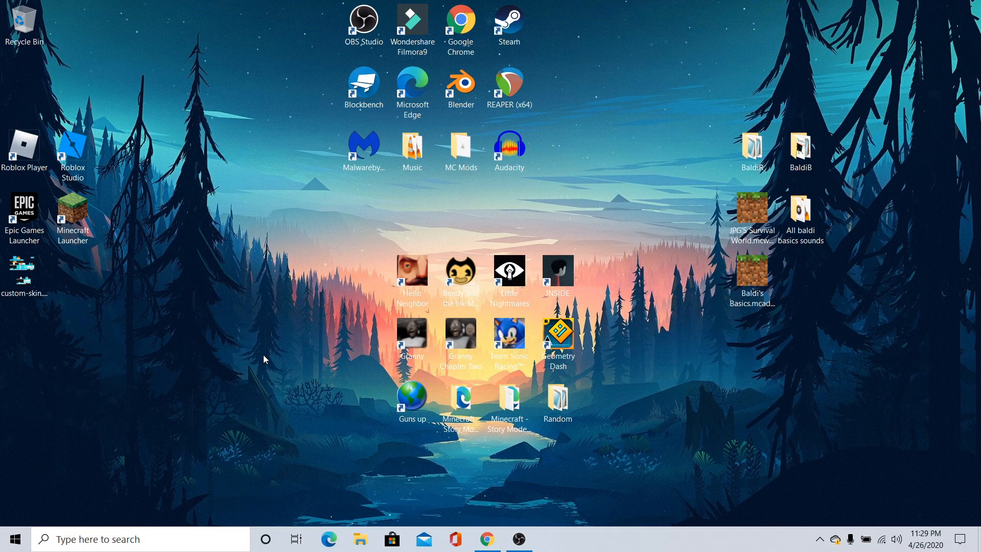
mouse_move(237, 340)
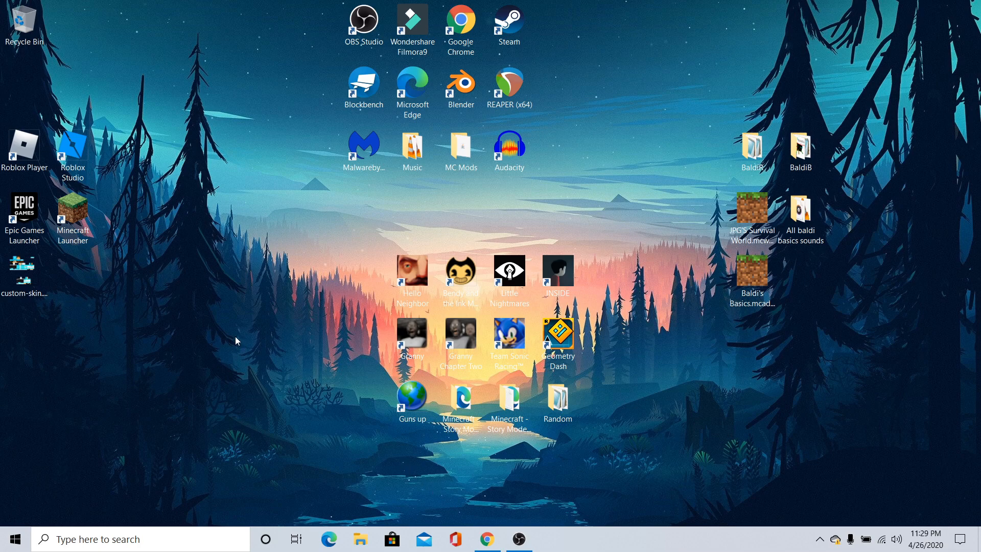